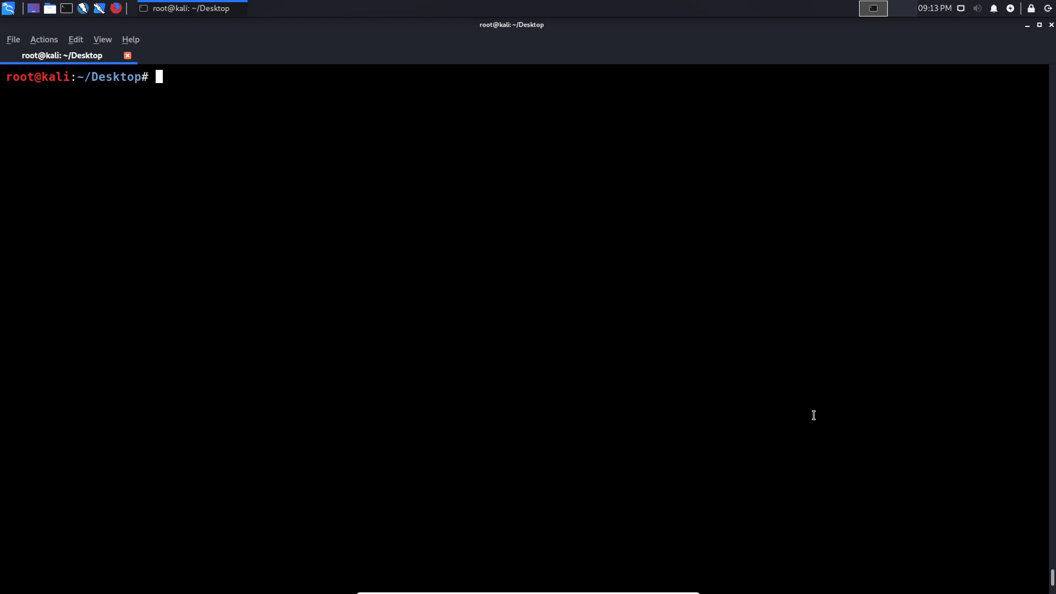
mouse_move(342, 257)
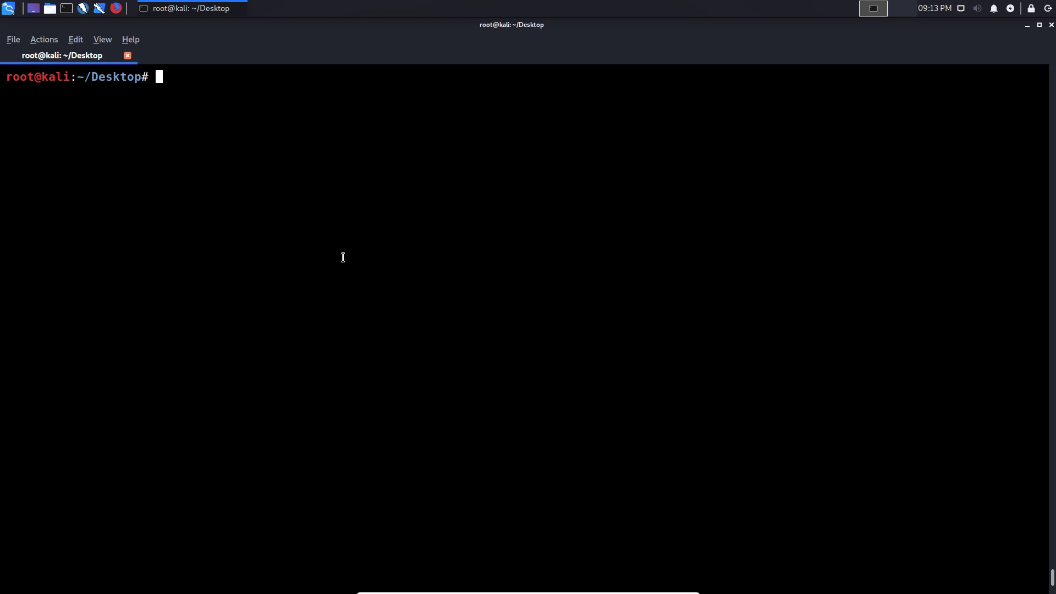
- Enter the command nmap -sT 192.168.1.38 at the root prompt without running it
text(nmap -s)
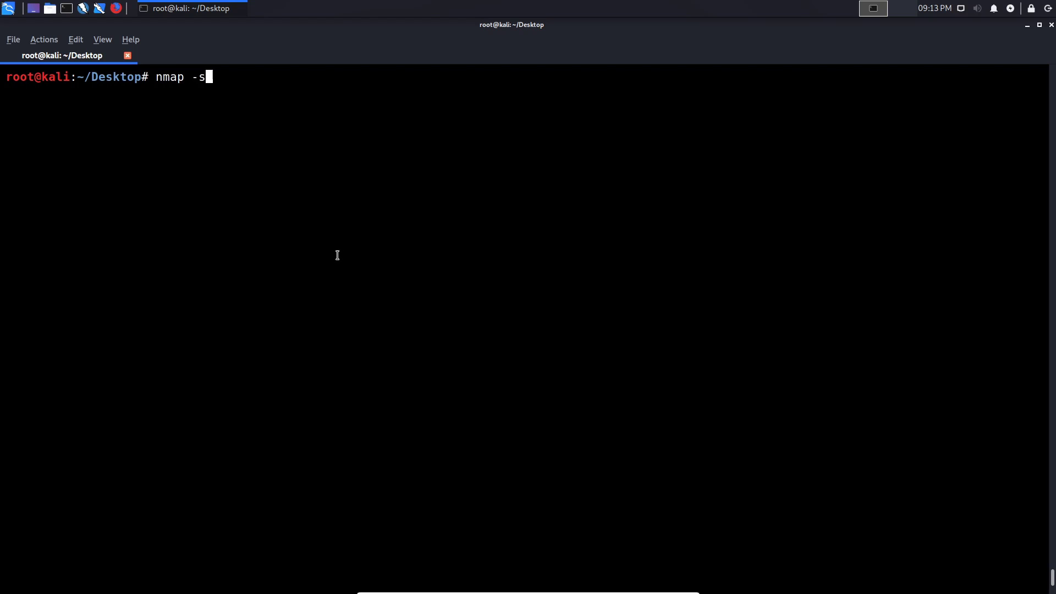
text(T)
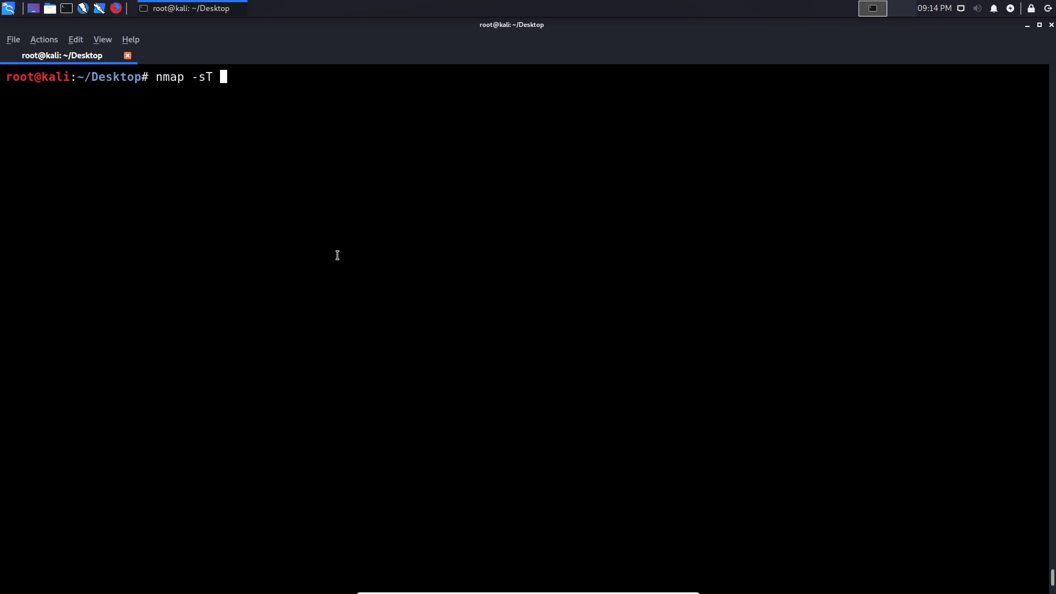
text(192.168)
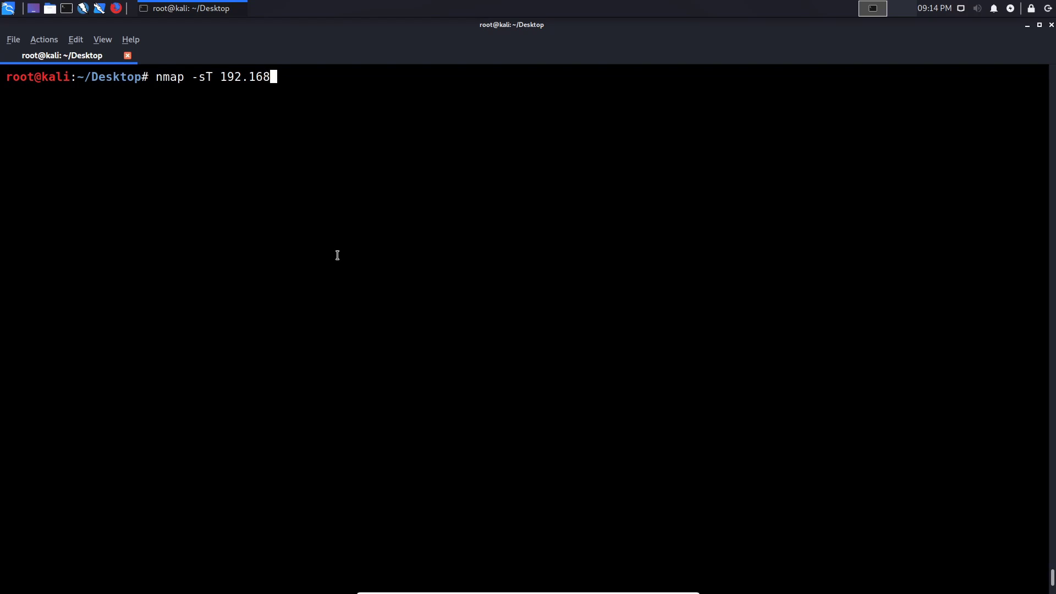
text(.1)
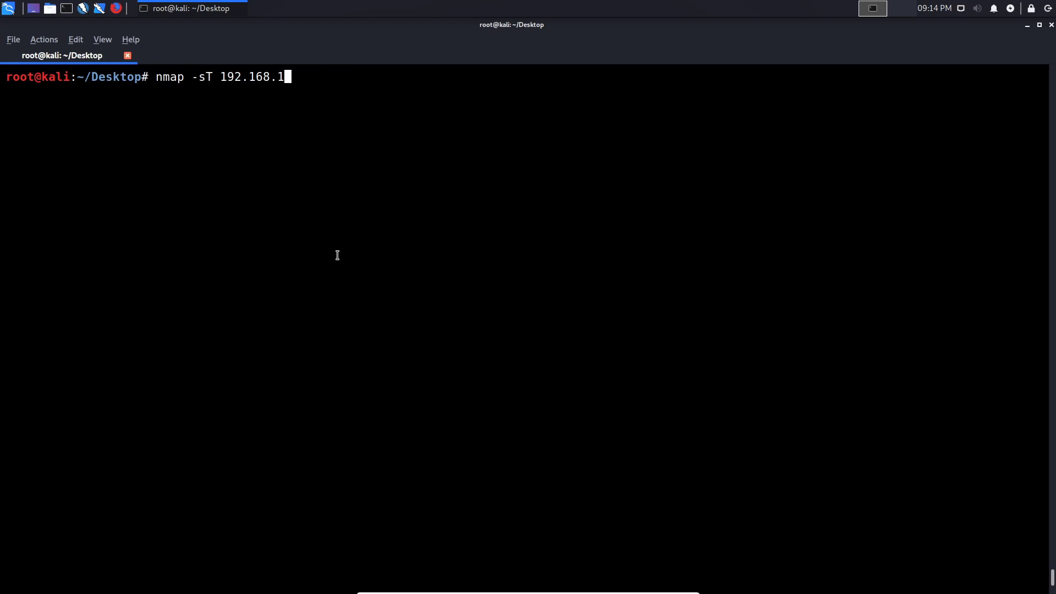
text(.)
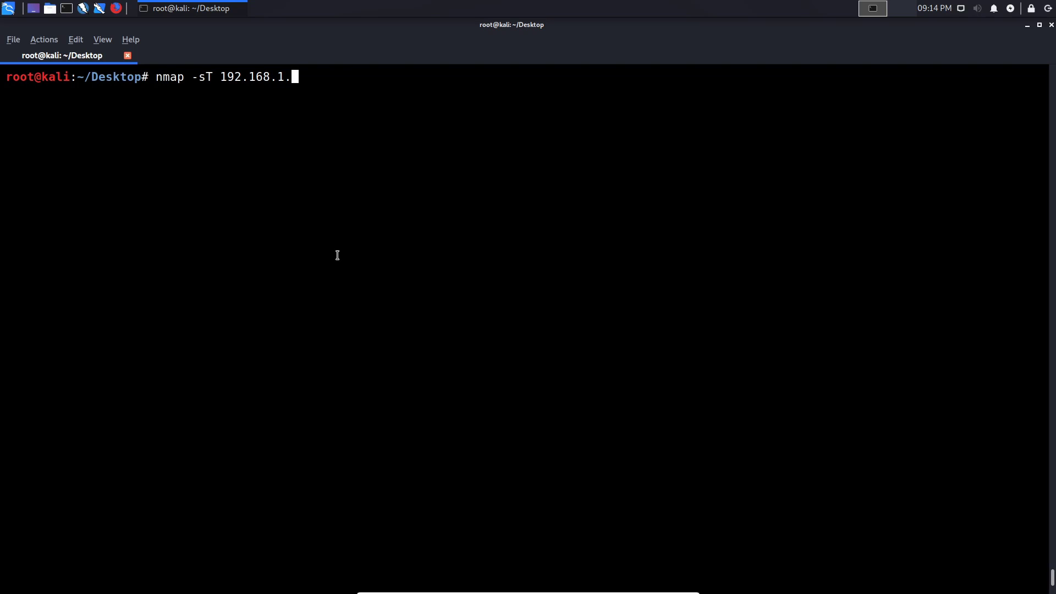
text(38)
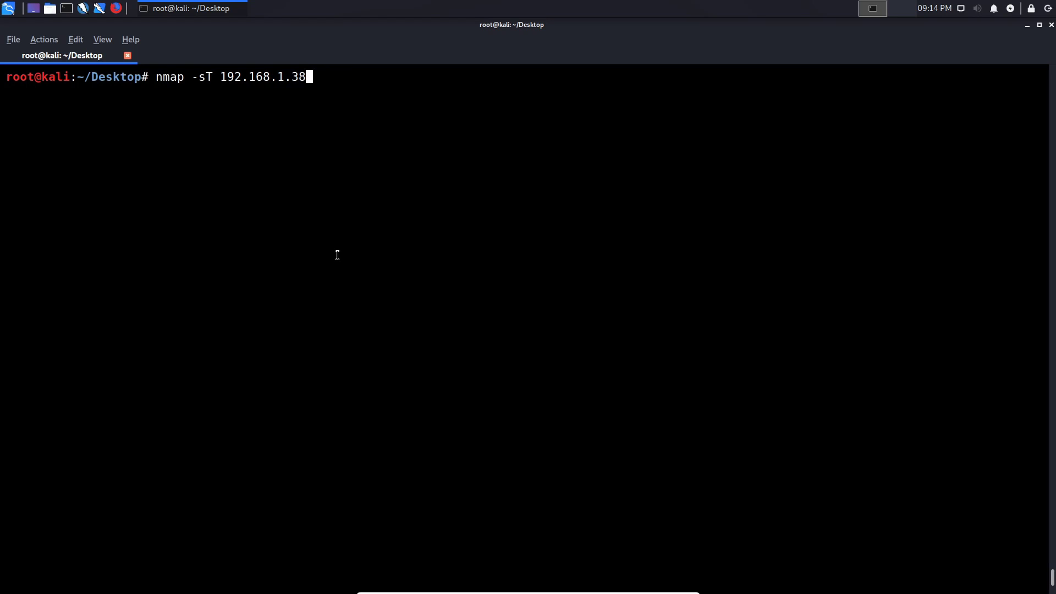
click(9, 8)
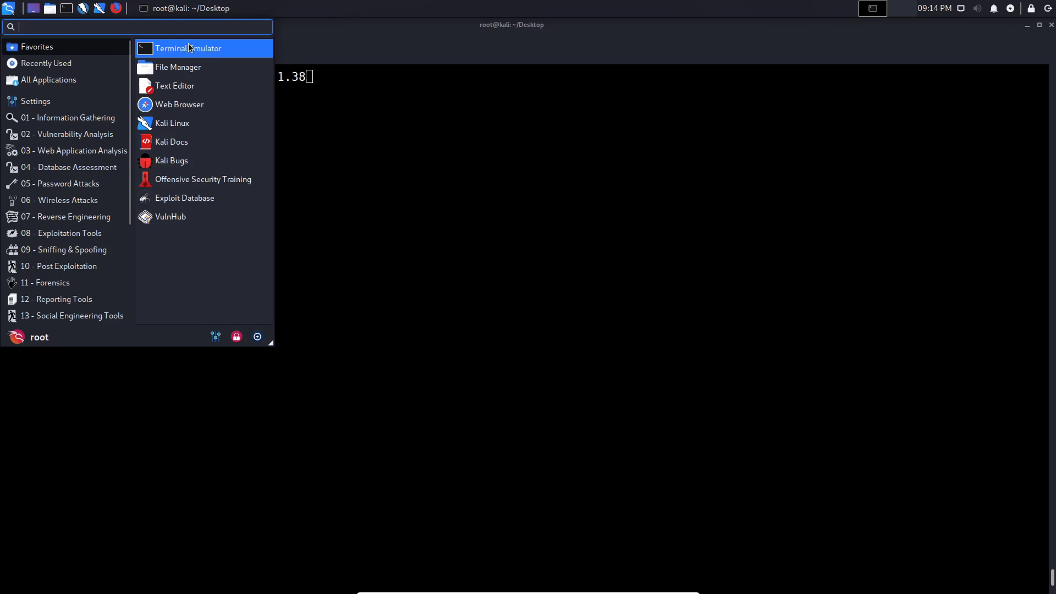
- Search 'wire' in the Kali menu, launch Wireshark and start capturing on eth0
text(wire)
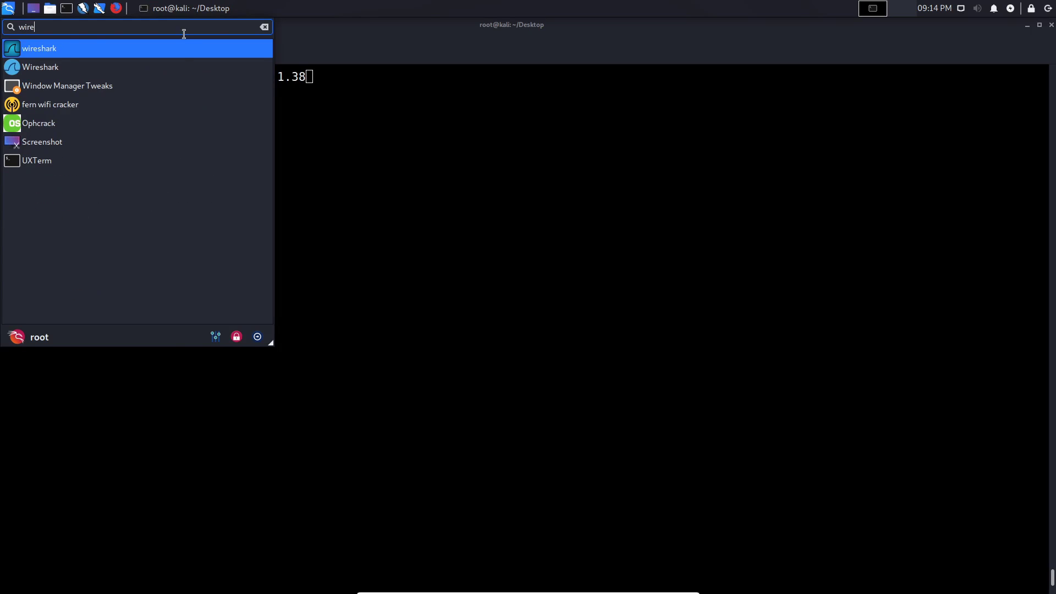
click(40, 47)
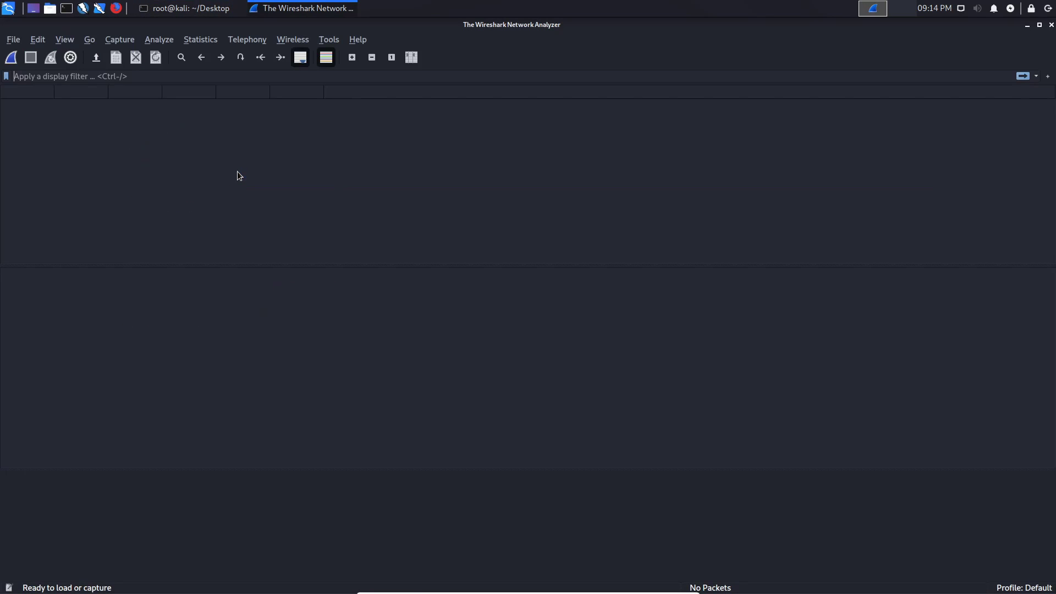
click(185, 7)
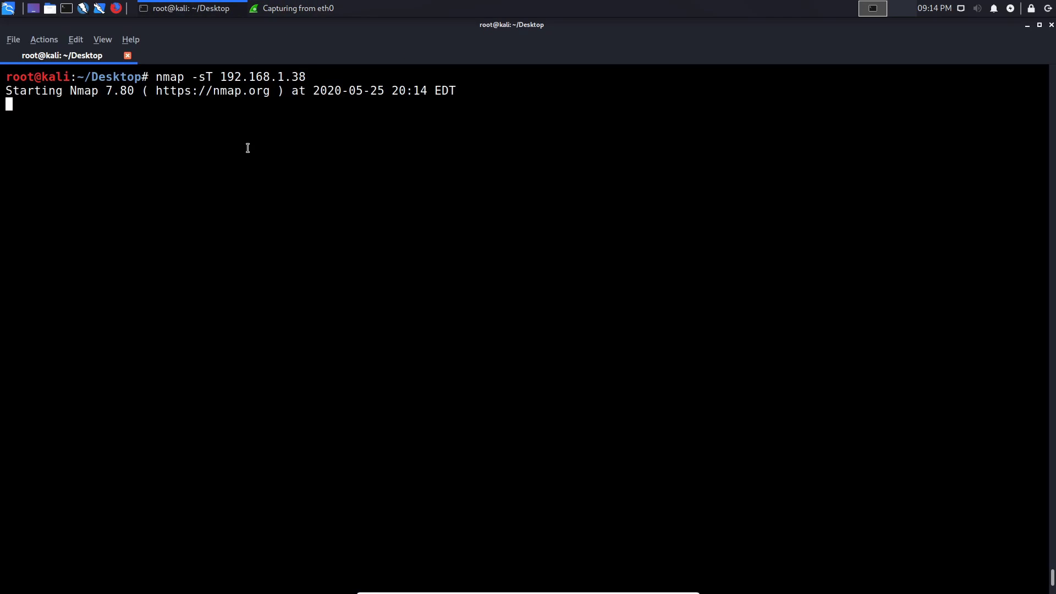
- Return to Wireshark, scroll to the start of the SYN traffic and stop the capture
click(290, 8)
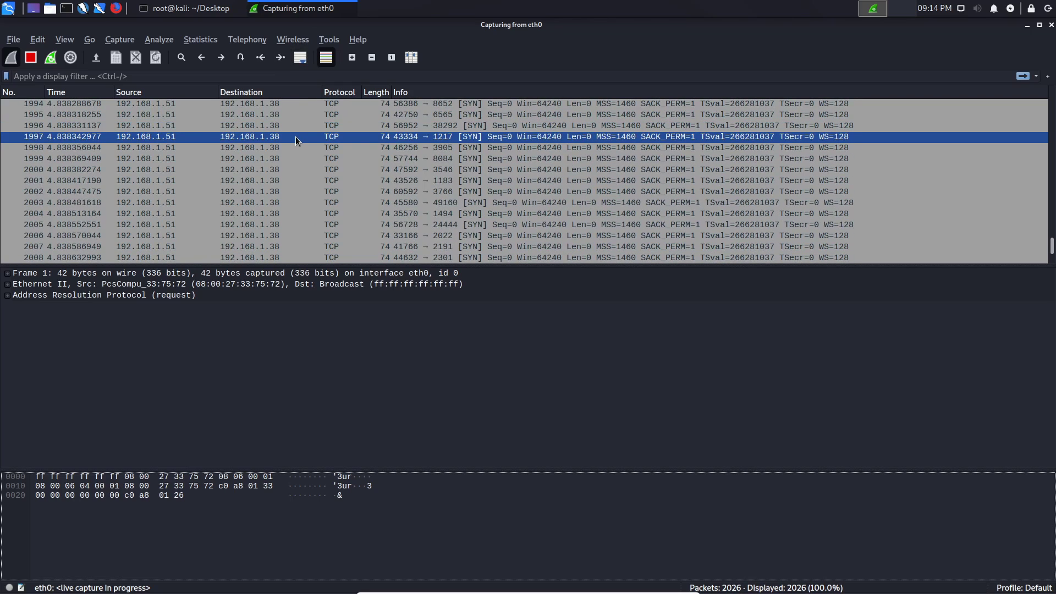
scroll(up, 3)
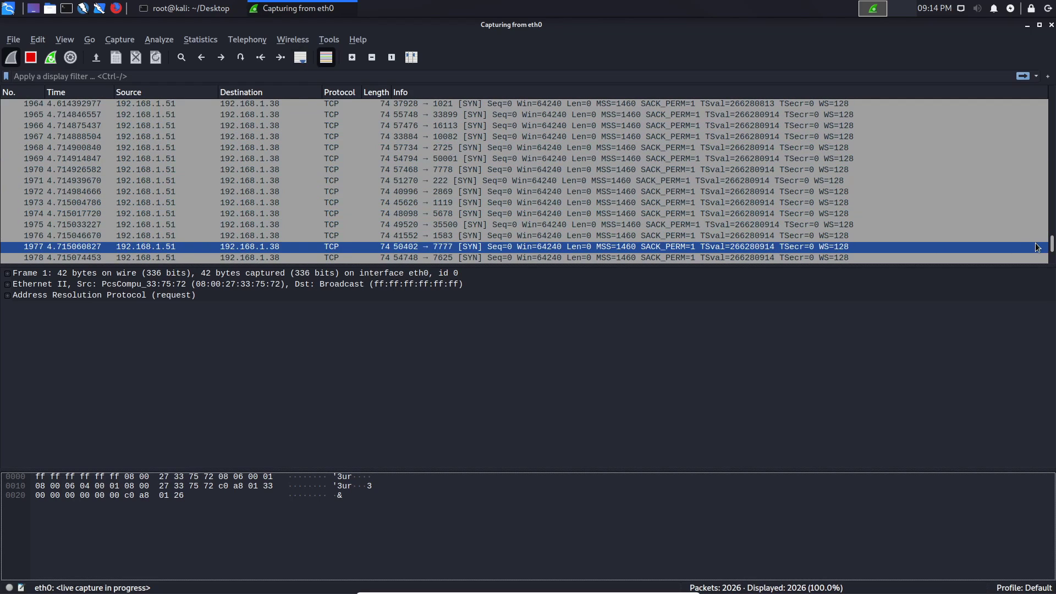
scroll(up, 3)
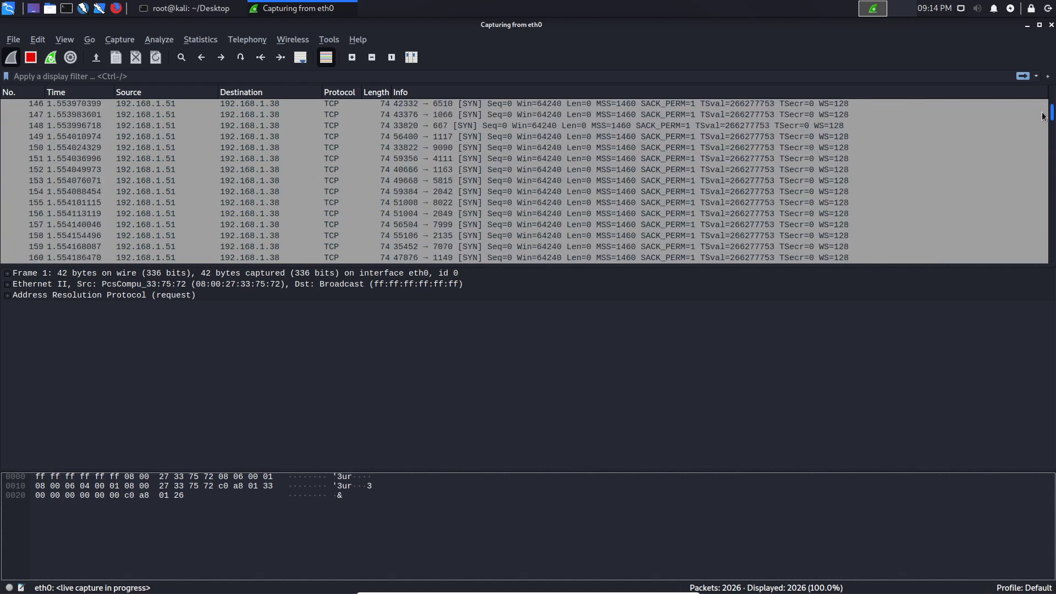
scroll(up, 3)
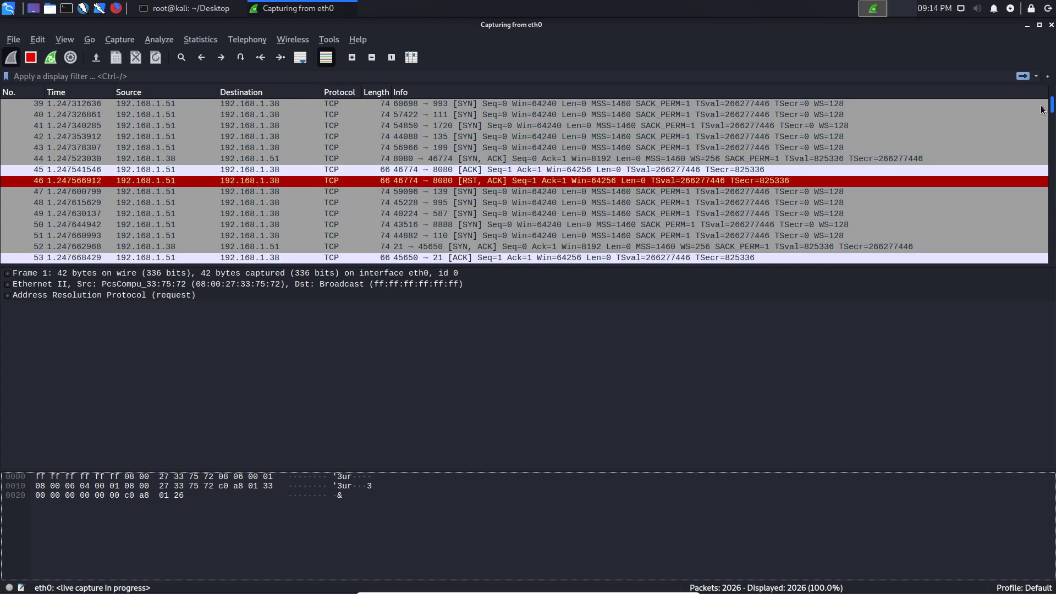
scroll(up, 3)
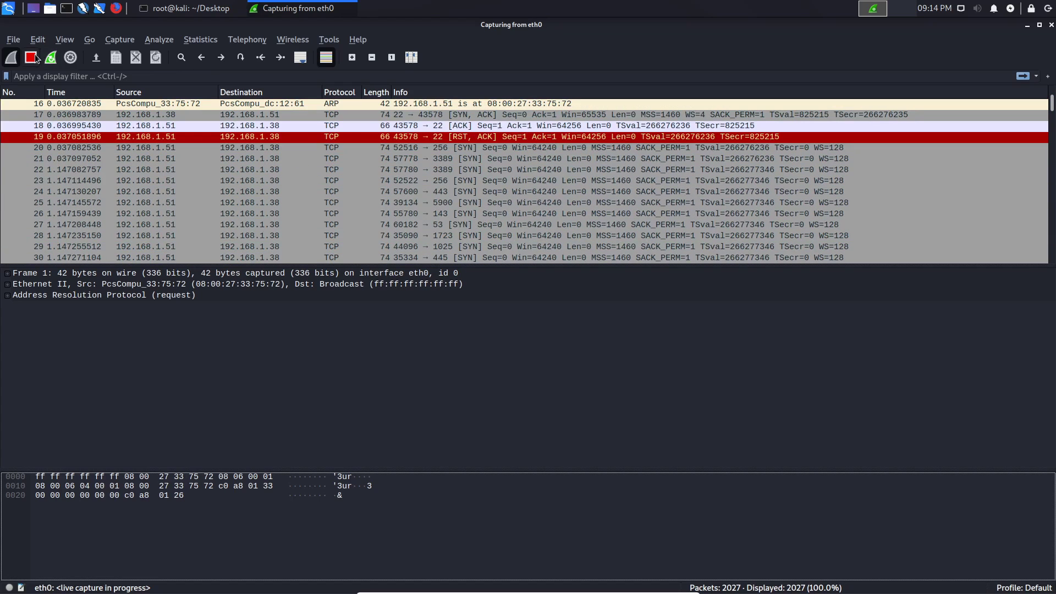
click(184, 8)
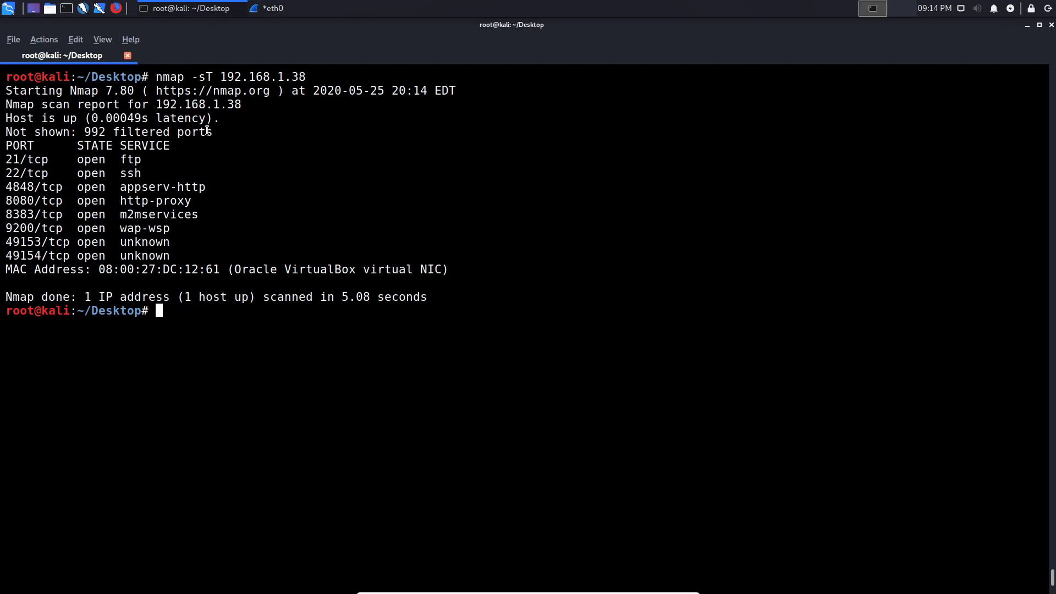
- Review the nmap output listing eight open TCP ports on 192.168.1.38
click(272, 8)
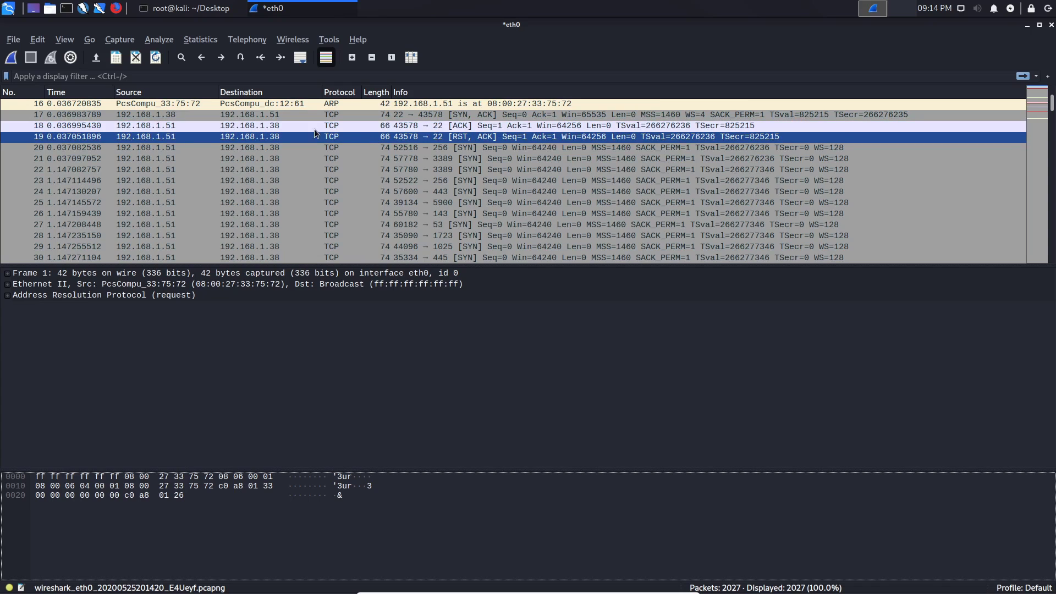
- Inspect the port 22 frames: the SYN,ACK reply, the client's ACK and the closing RST,ACK
click(162, 115)
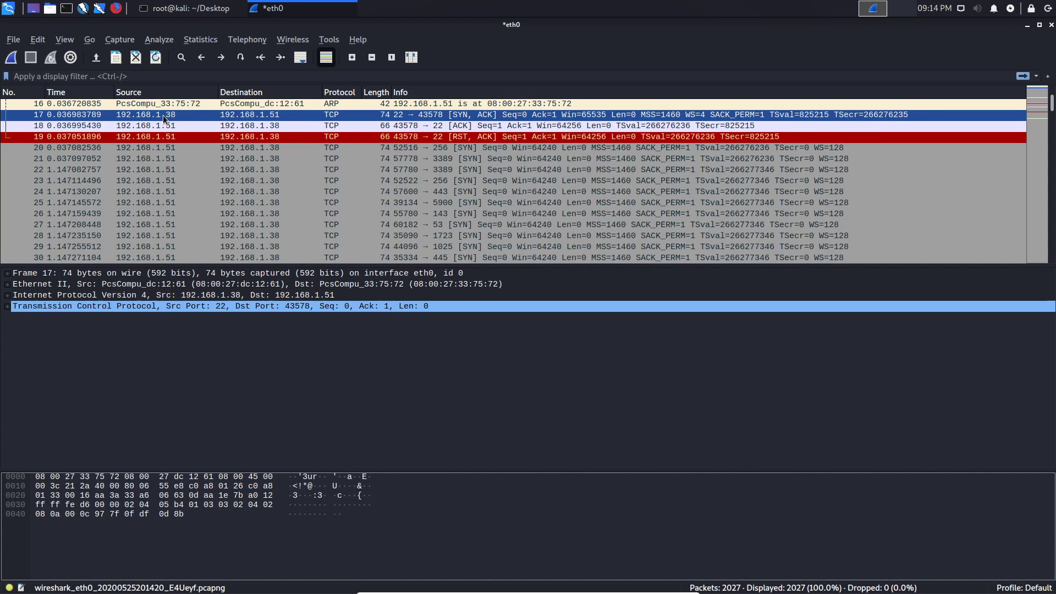
mouse_move(250, 119)
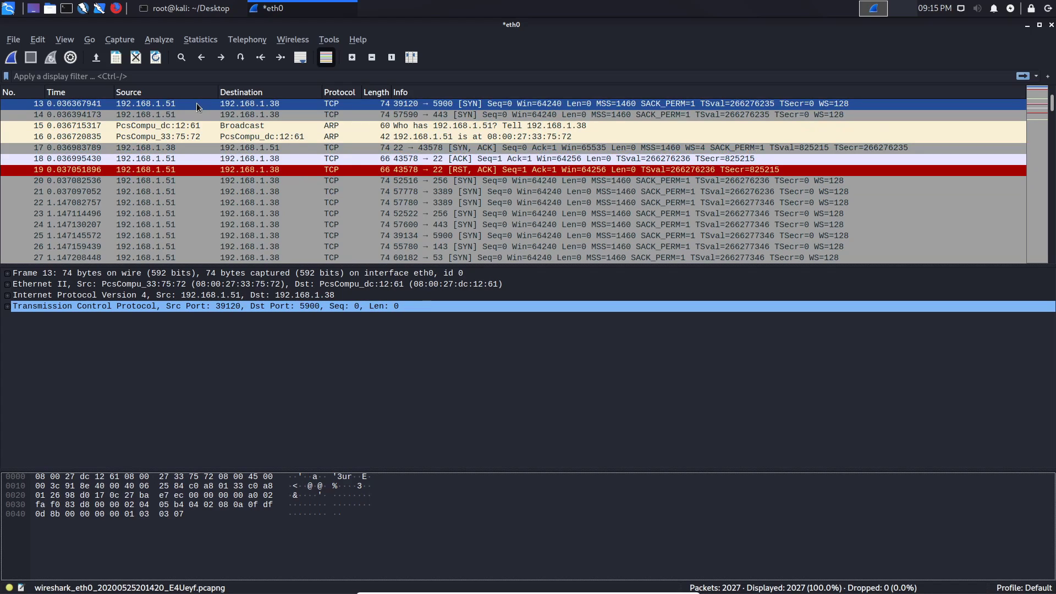
mouse_move(150, 109)
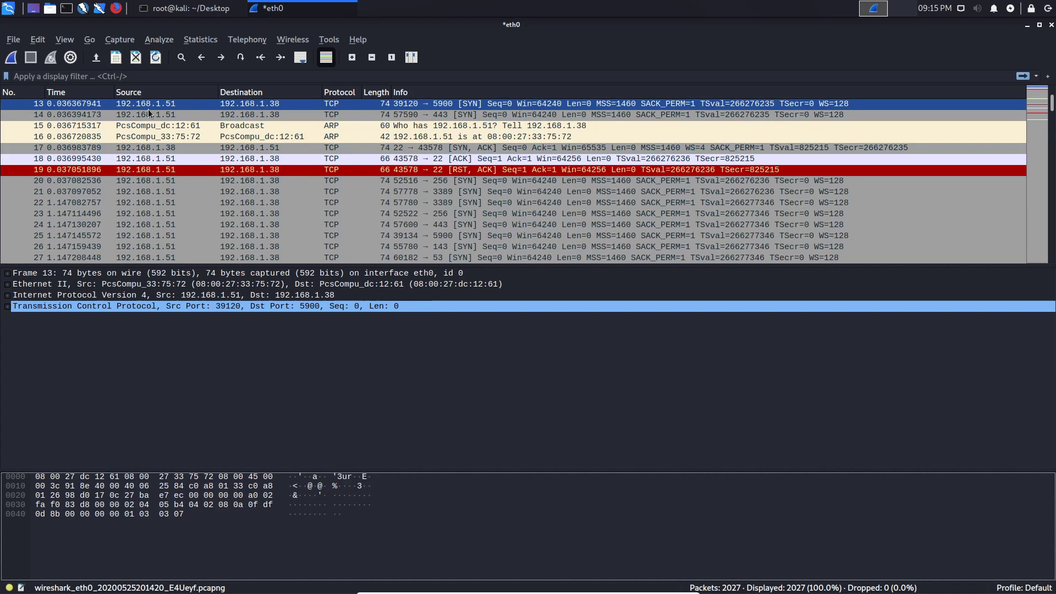
mouse_move(177, 112)
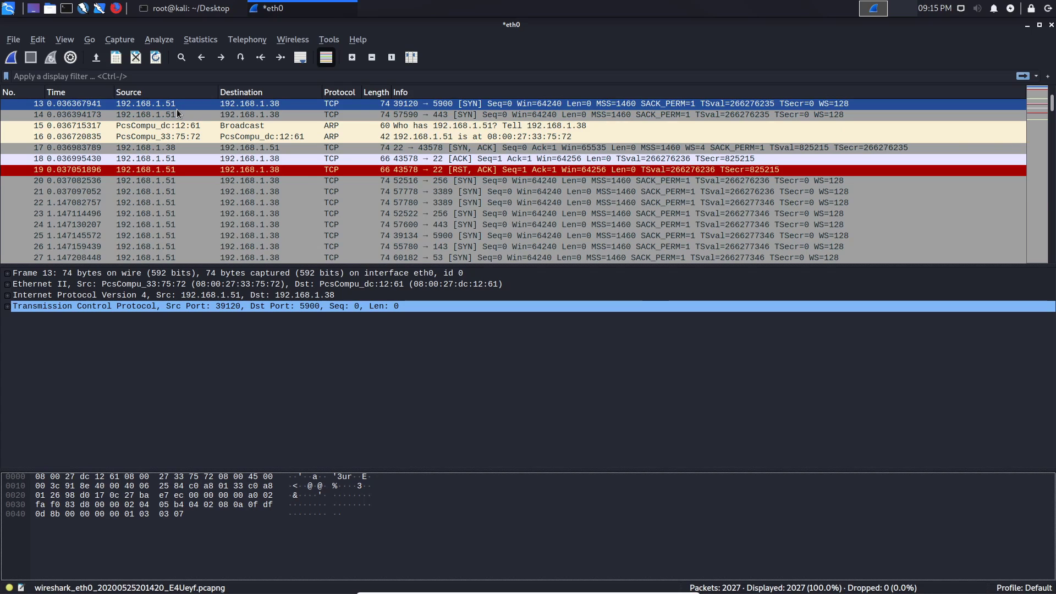
mouse_move(260, 110)
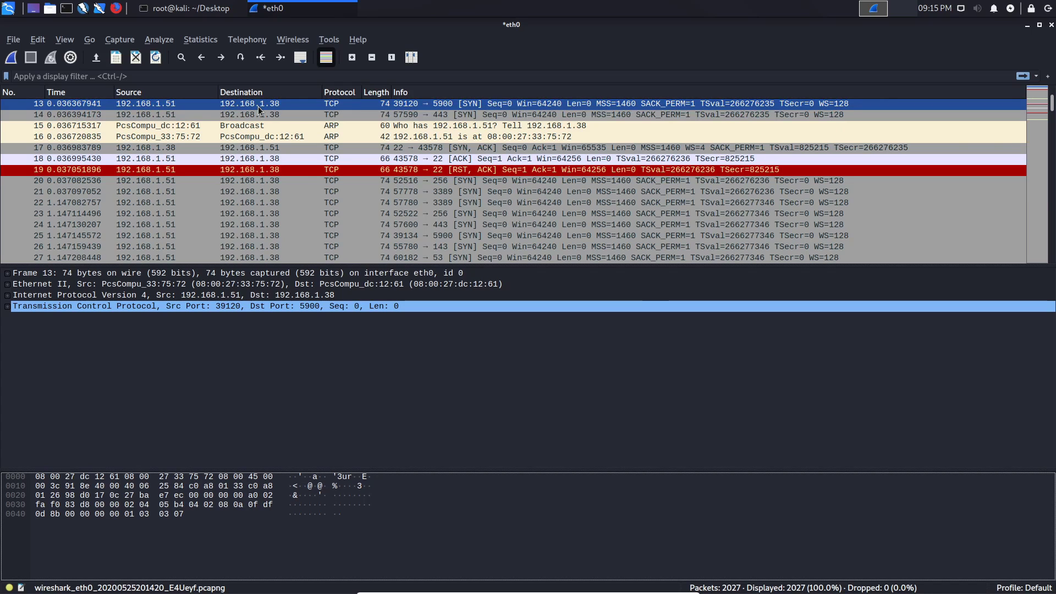
mouse_move(461, 115)
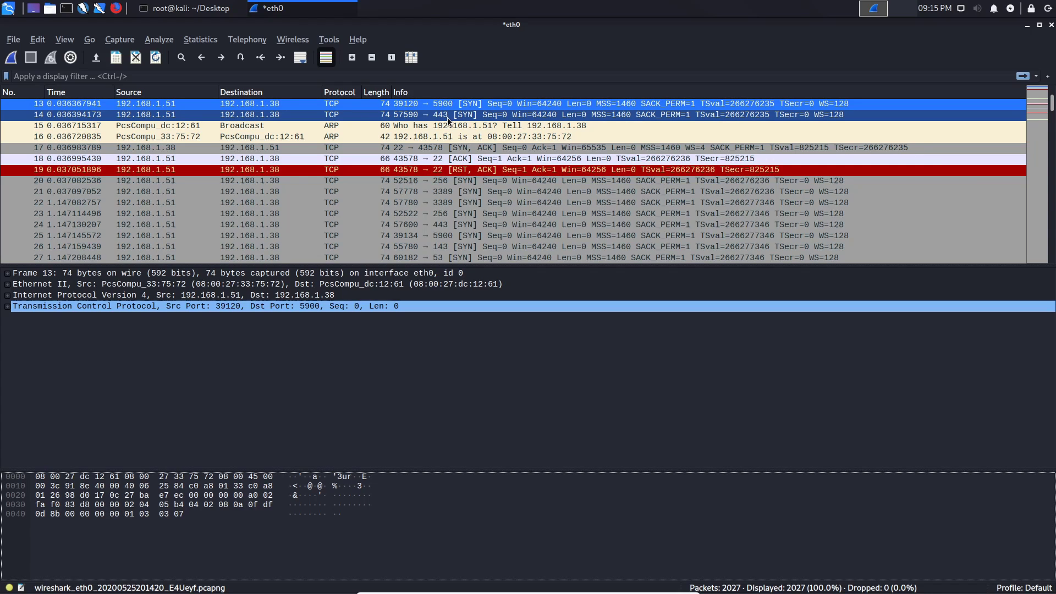
click(444, 147)
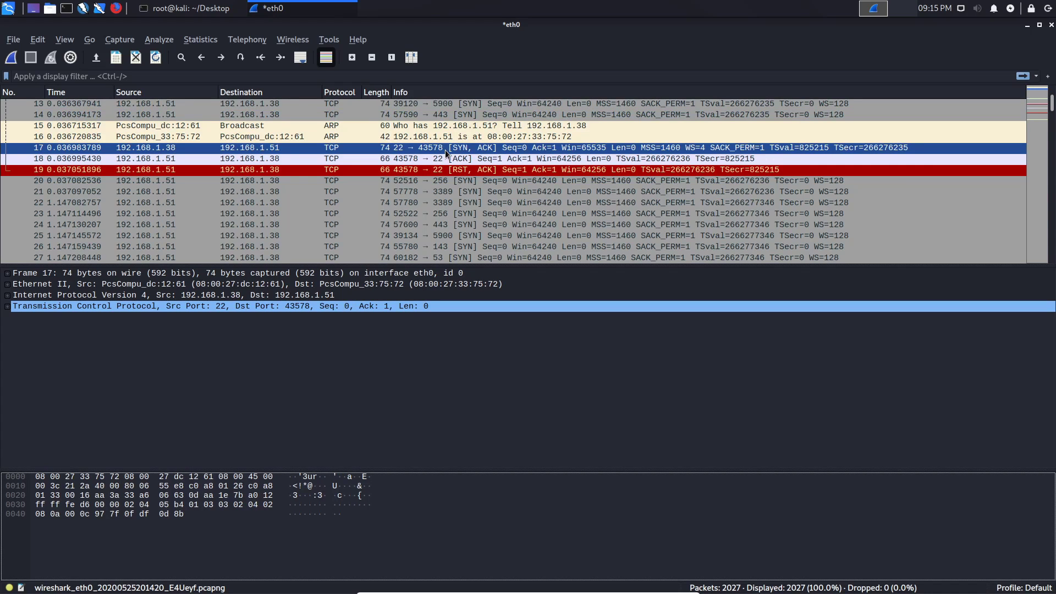
click(438, 159)
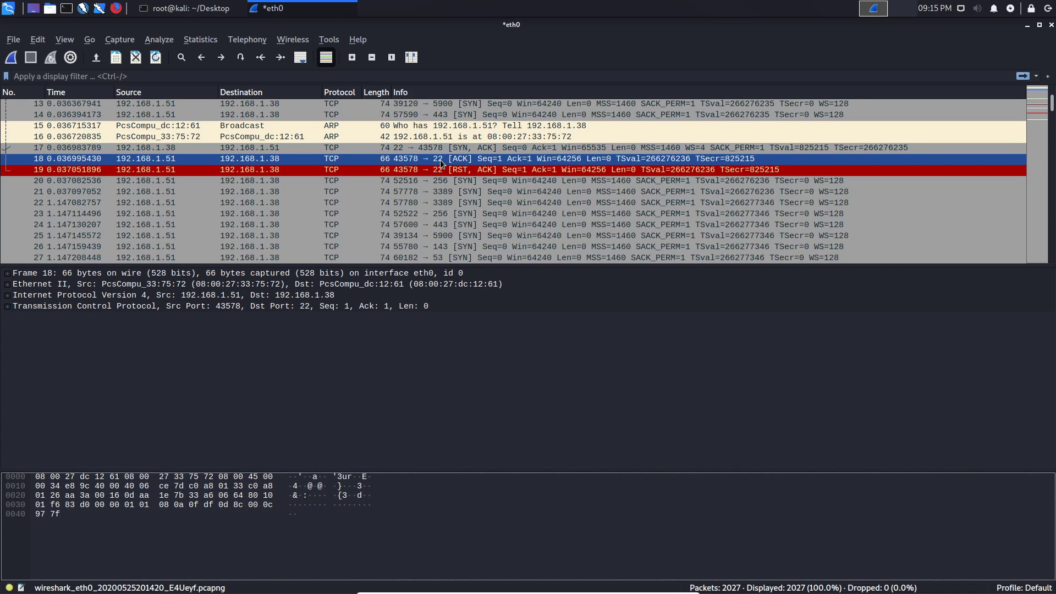
click(438, 170)
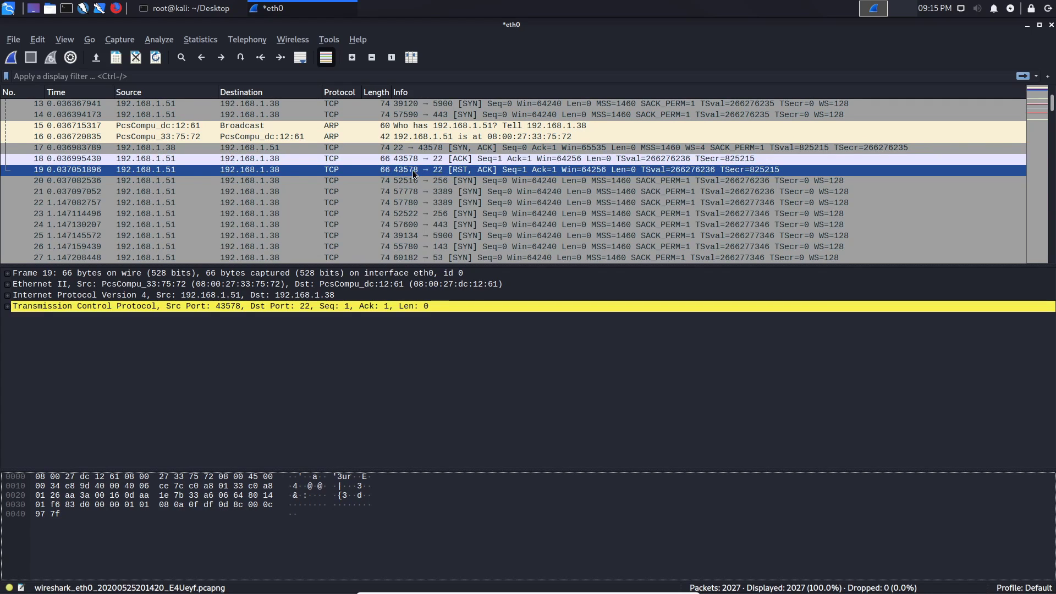
mouse_move(492, 174)
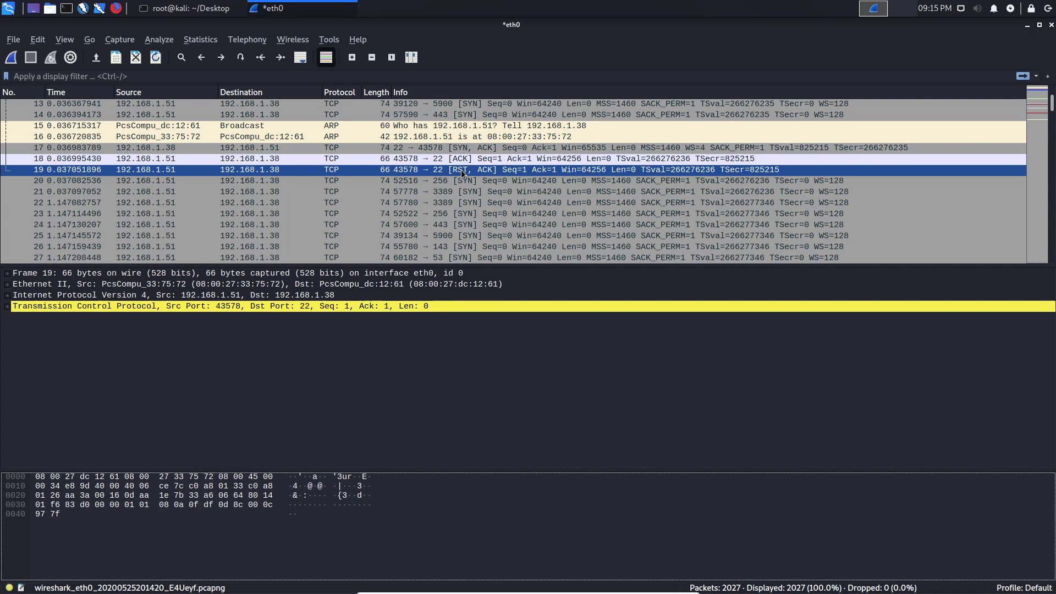
scroll(down, 3)
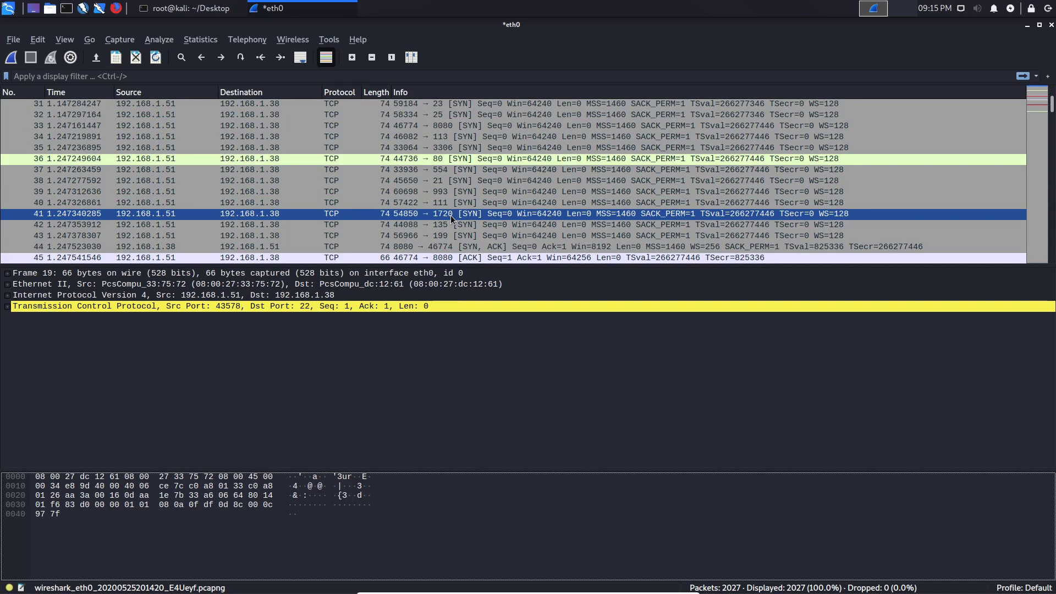
scroll(down, 3)
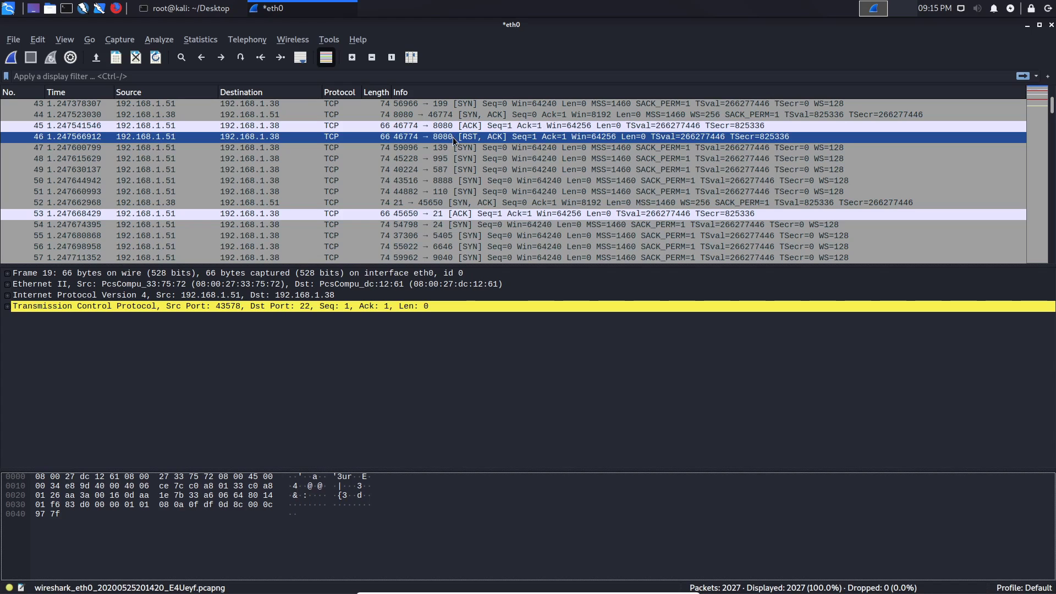
click(452, 137)
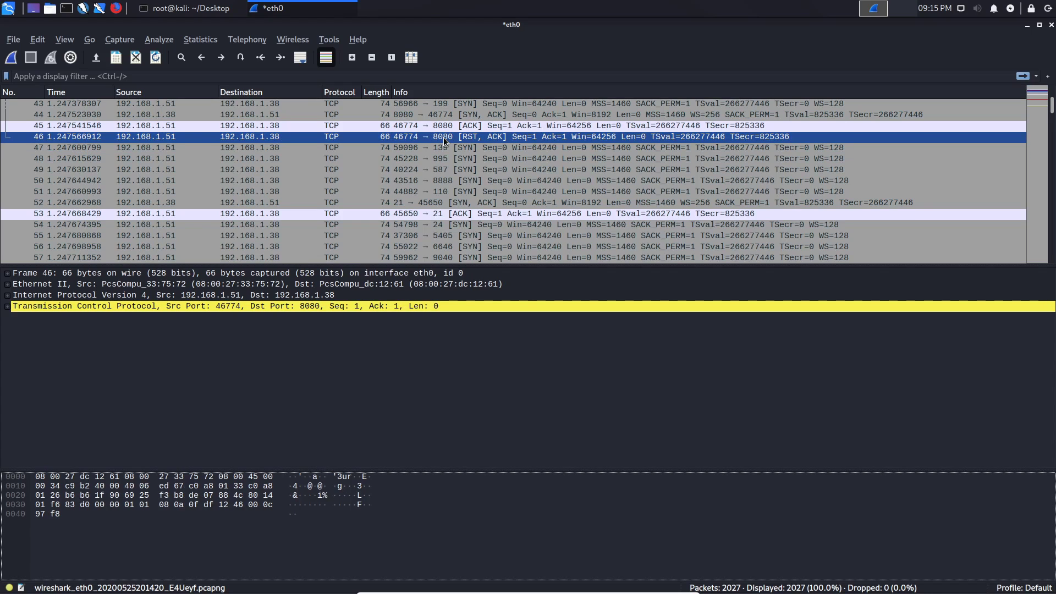
click(445, 202)
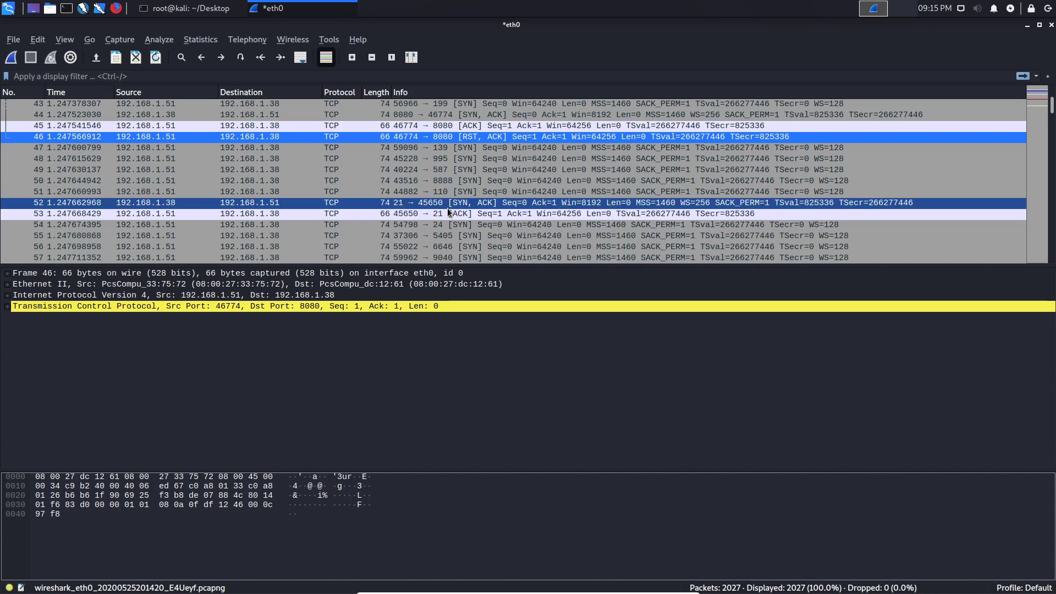
click(437, 213)
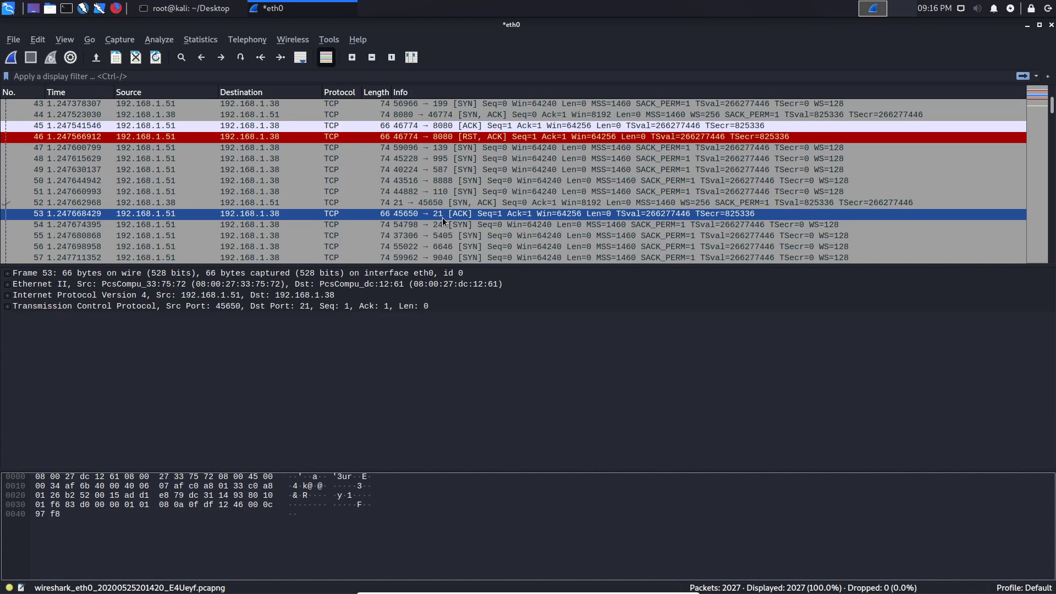
scroll(down, 3)
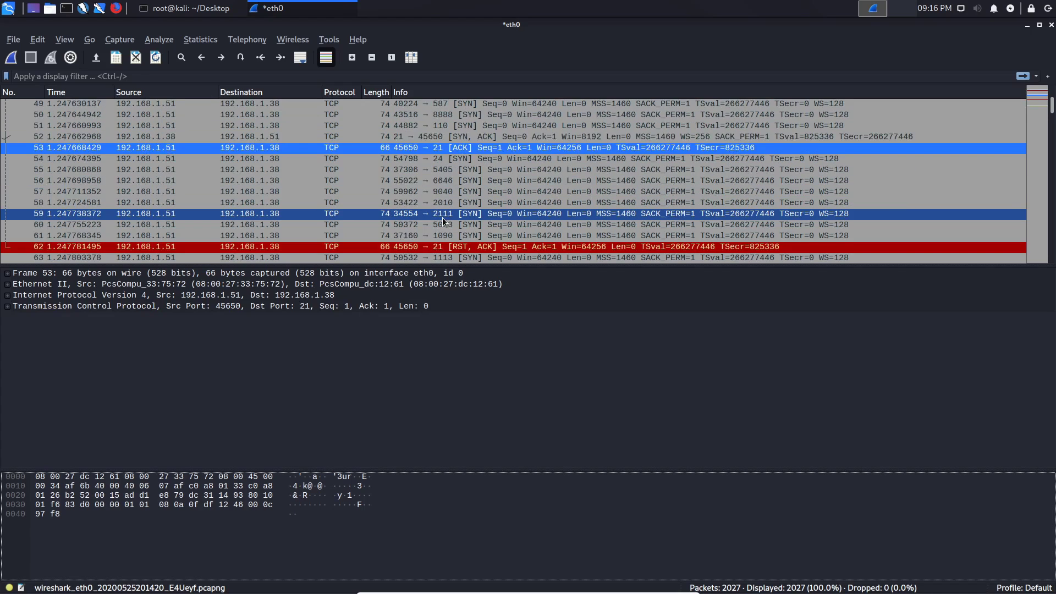
scroll(down, 3)
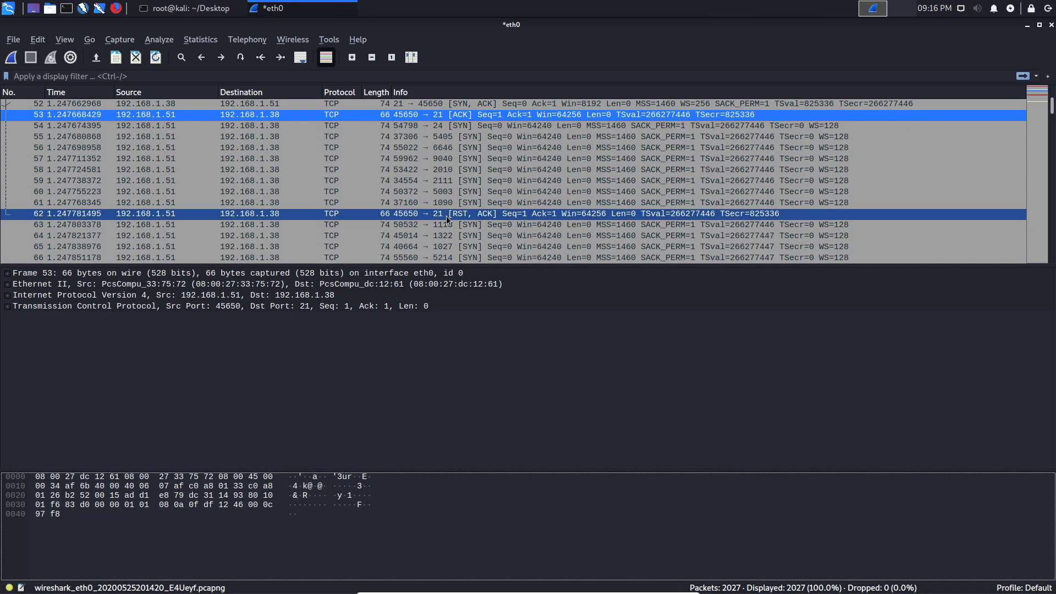
scroll(down, 3)
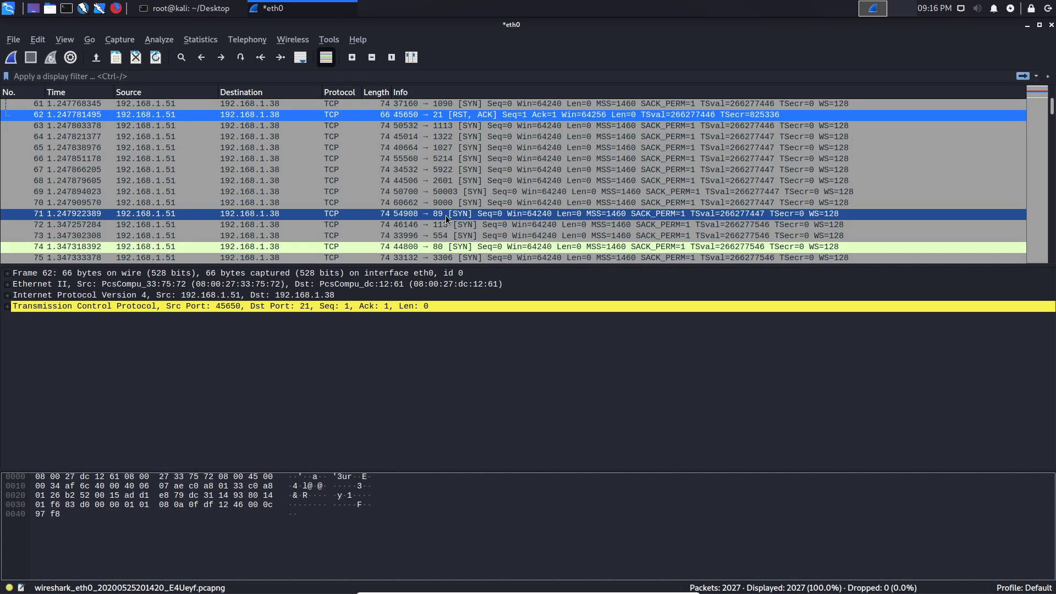
scroll(down, 3)
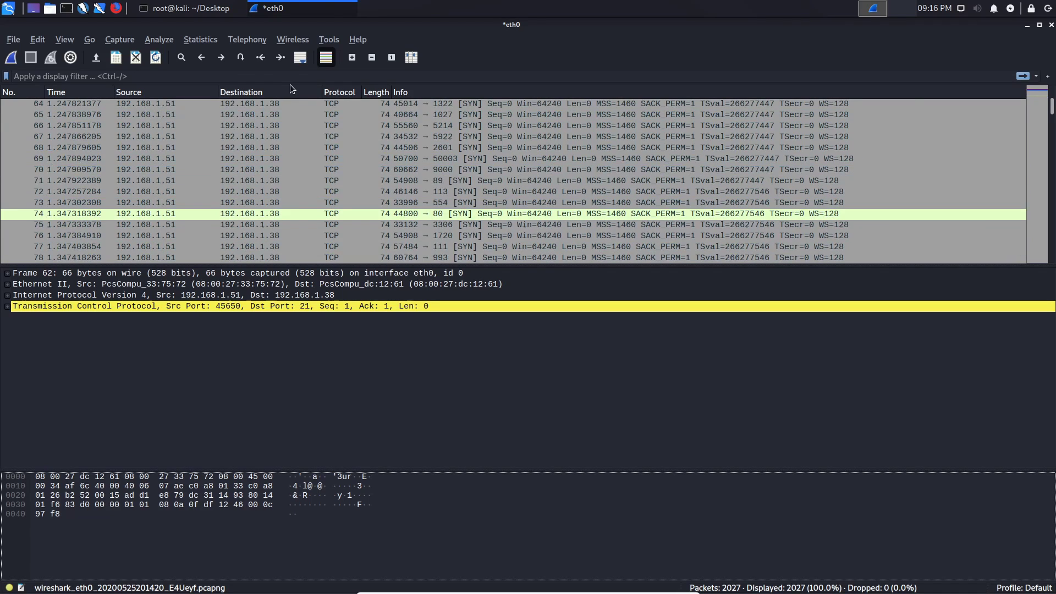
mouse_move(241, 57)
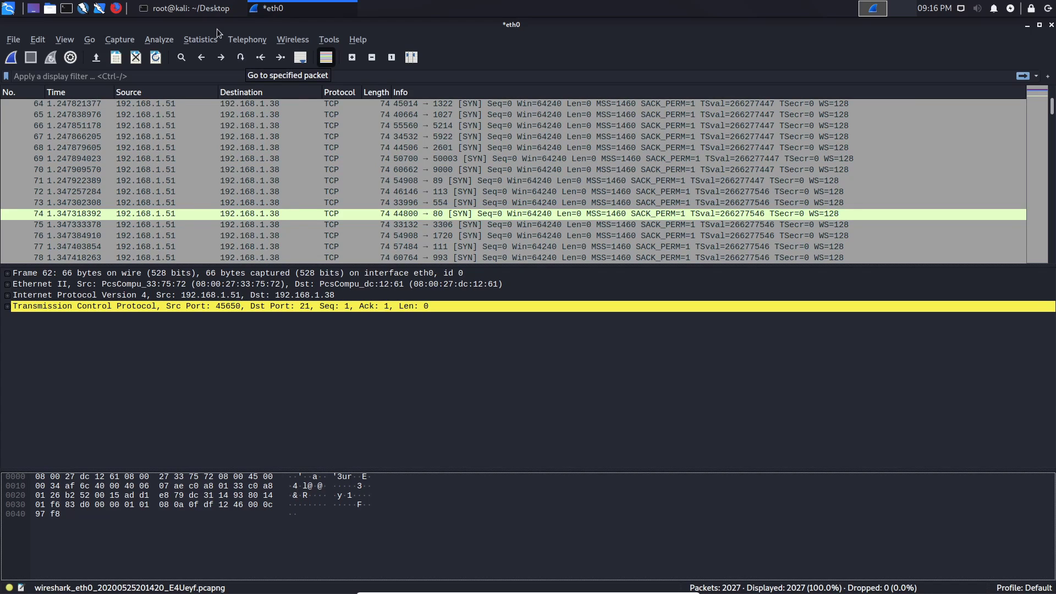
mouse_move(217, 29)
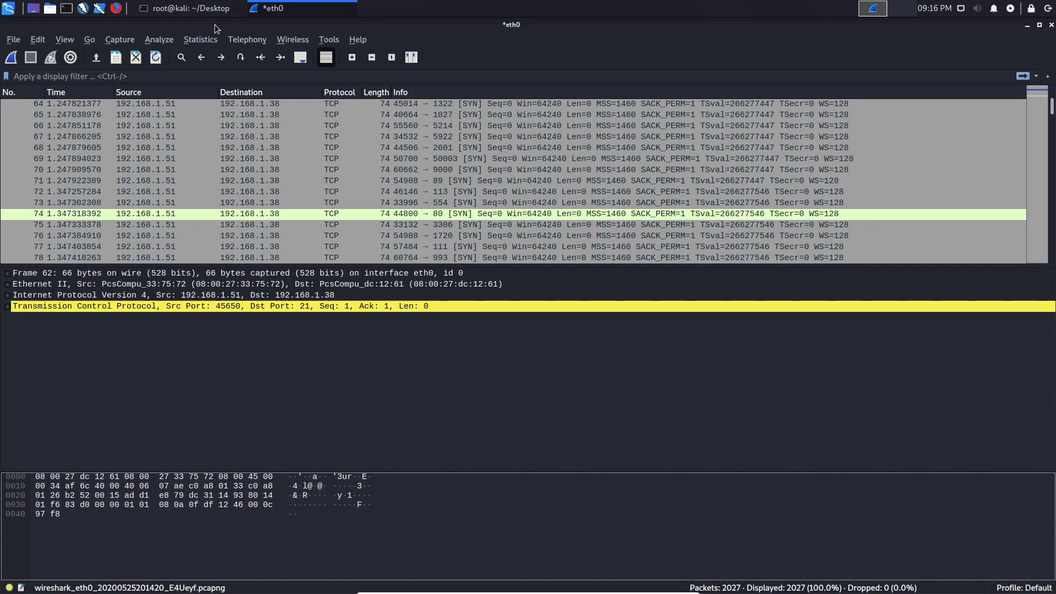
mouse_move(211, 17)
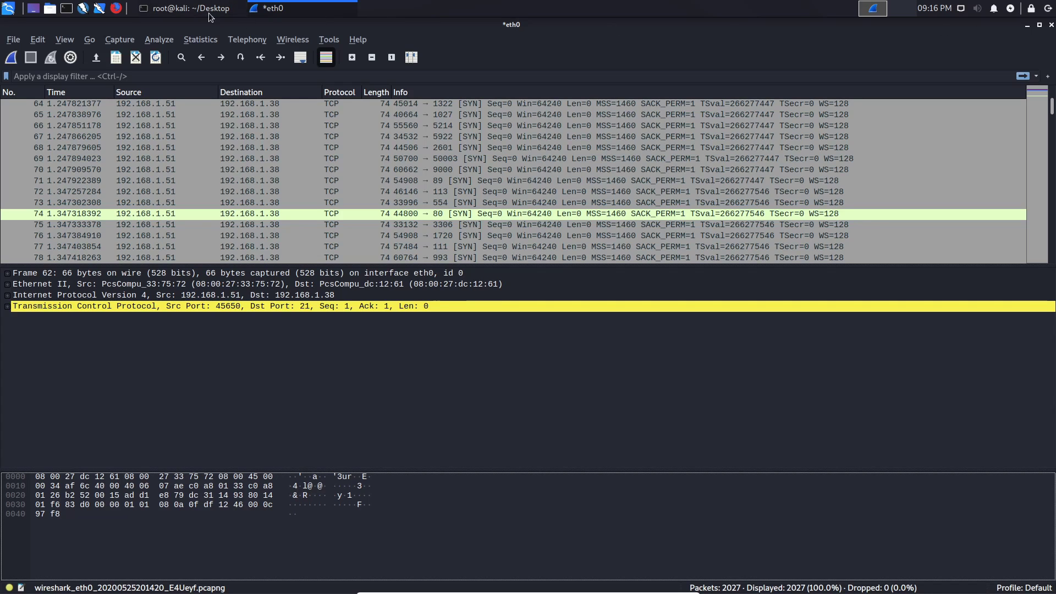
- Start a capture without saving the old packets, stop it empty and dismiss the notice
click(11, 57)
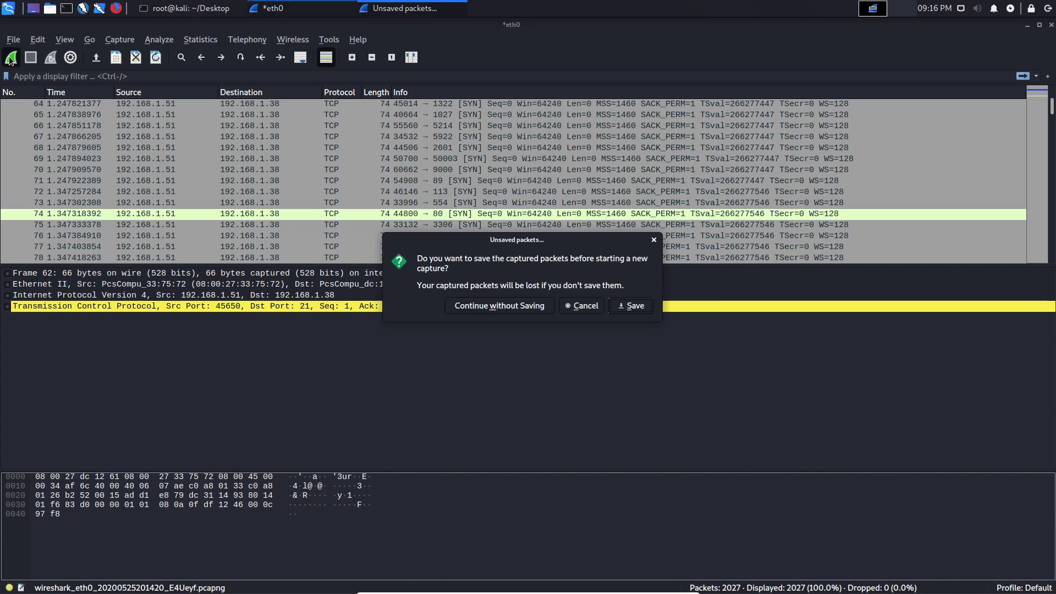
click(499, 306)
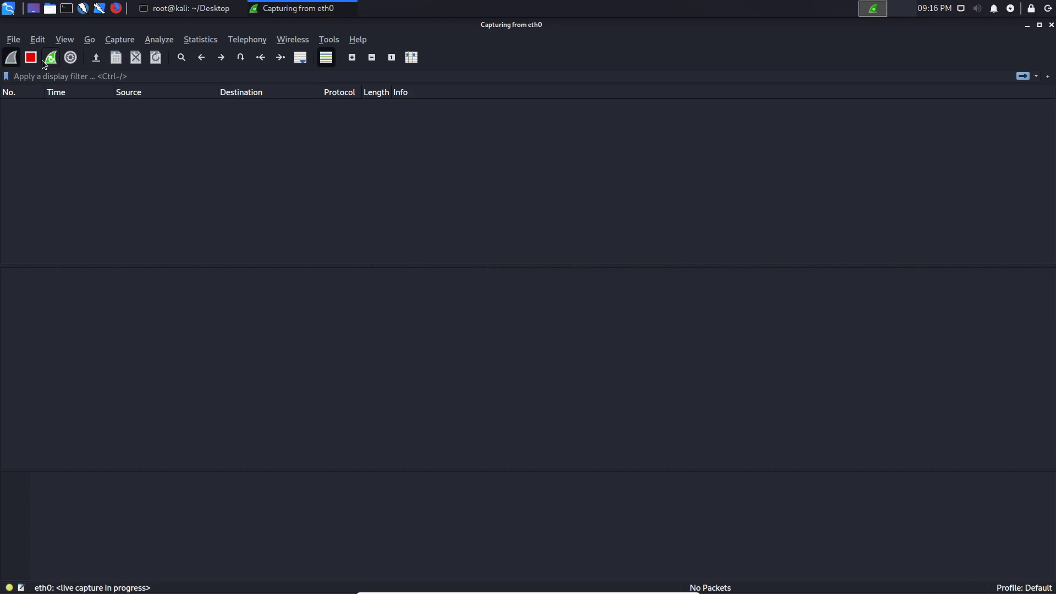
click(31, 57)
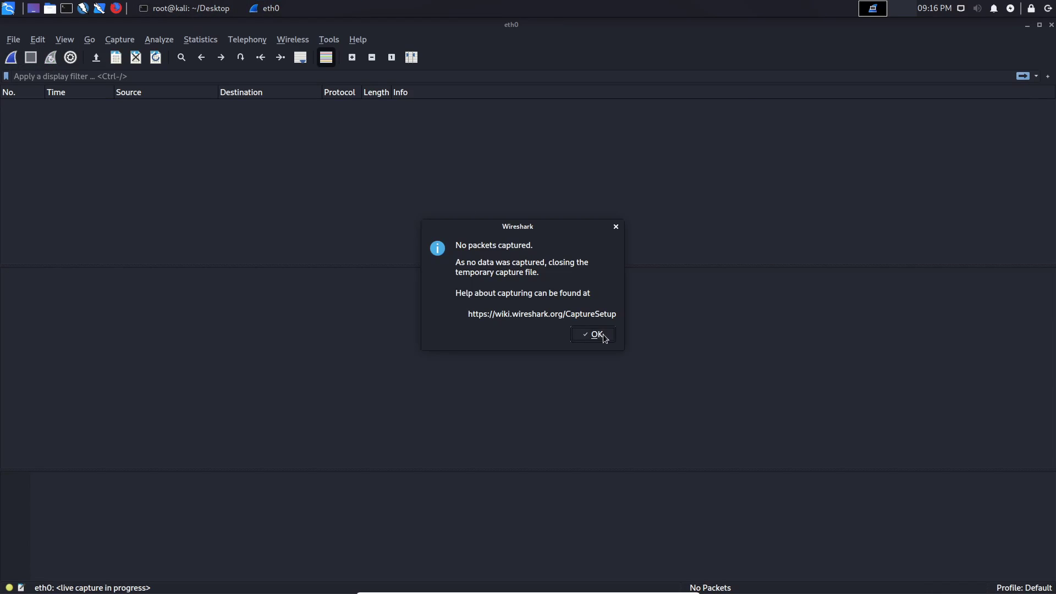
click(592, 334)
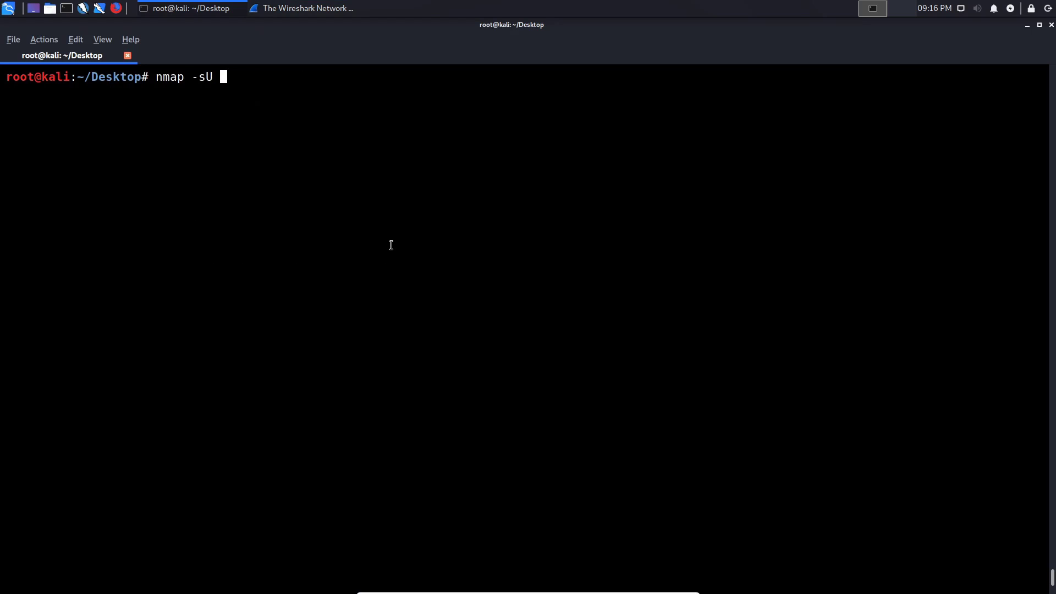
- Complete the nmap -sU command with target 192.168.1.1, not yet run
text(192.16)
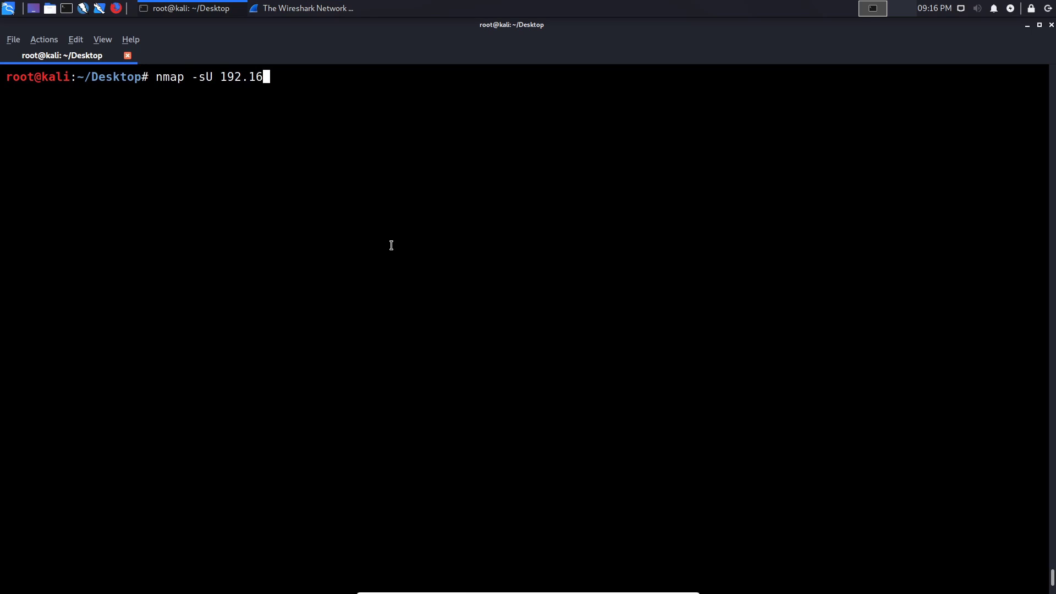
text(8.1)
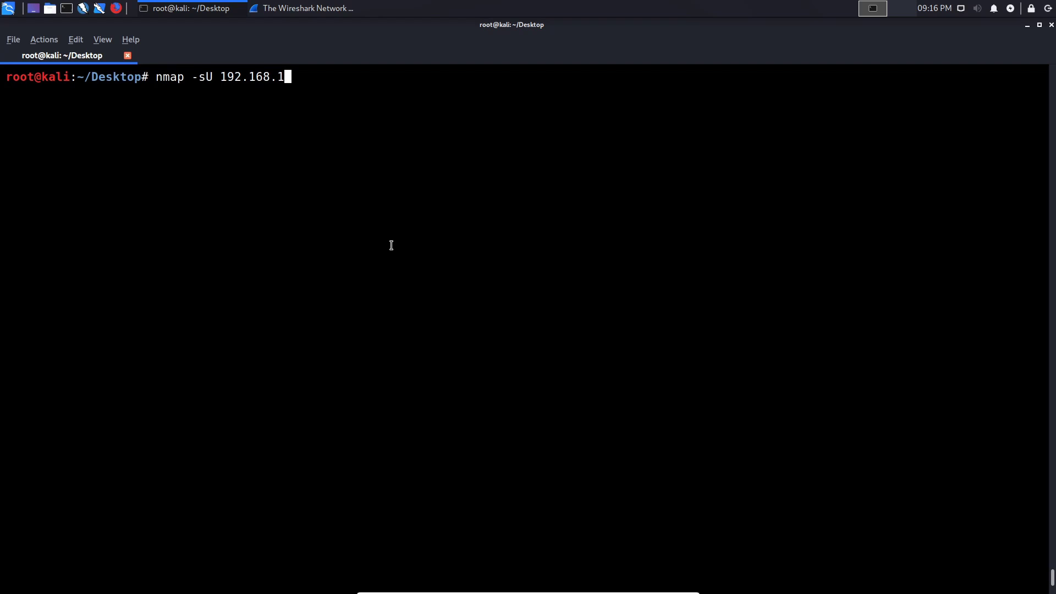
text(.1)
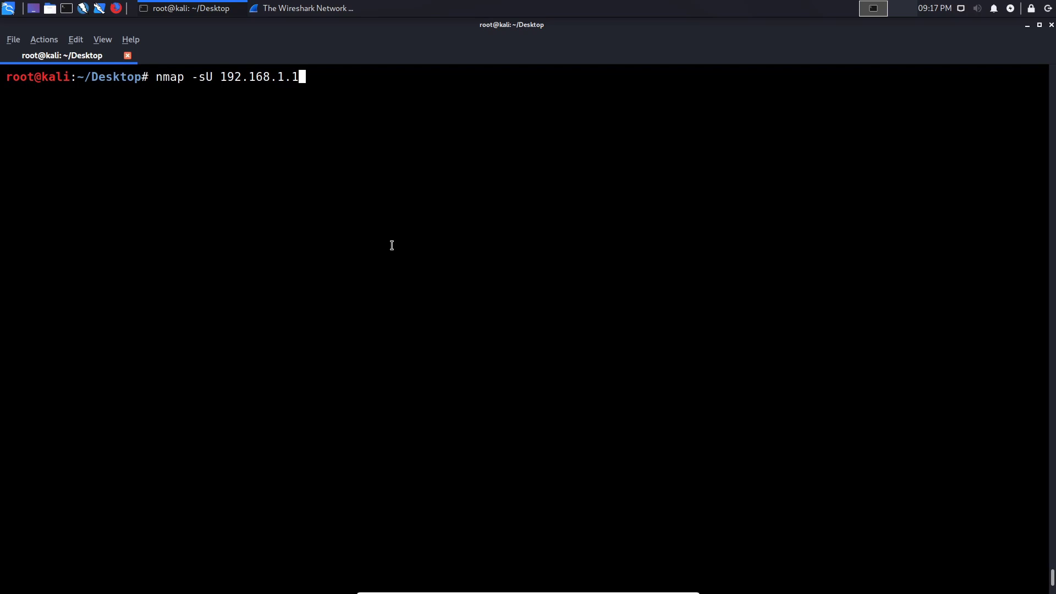
mouse_move(366, 89)
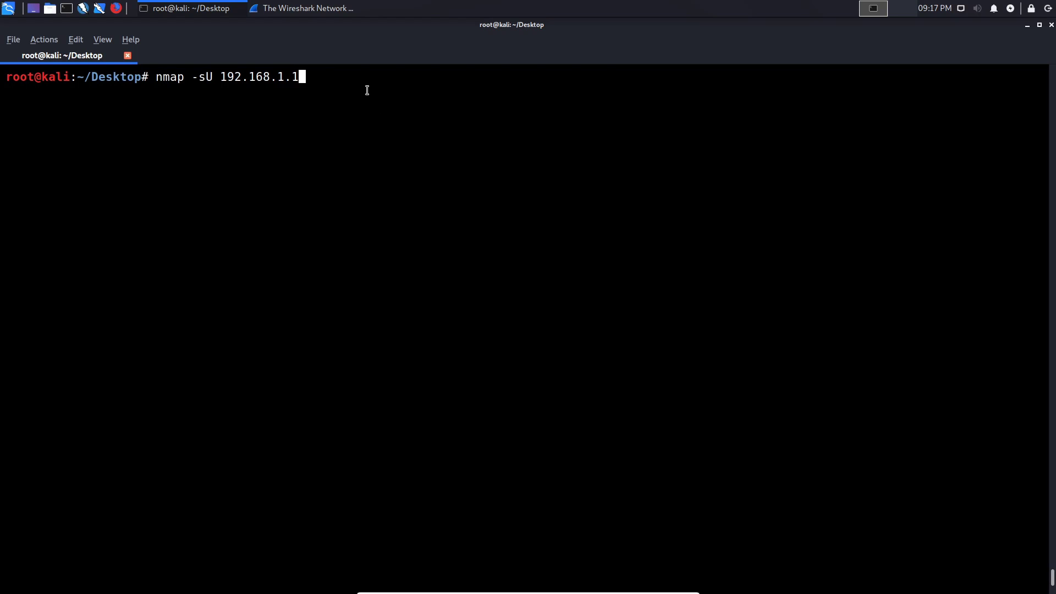
mouse_move(343, 48)
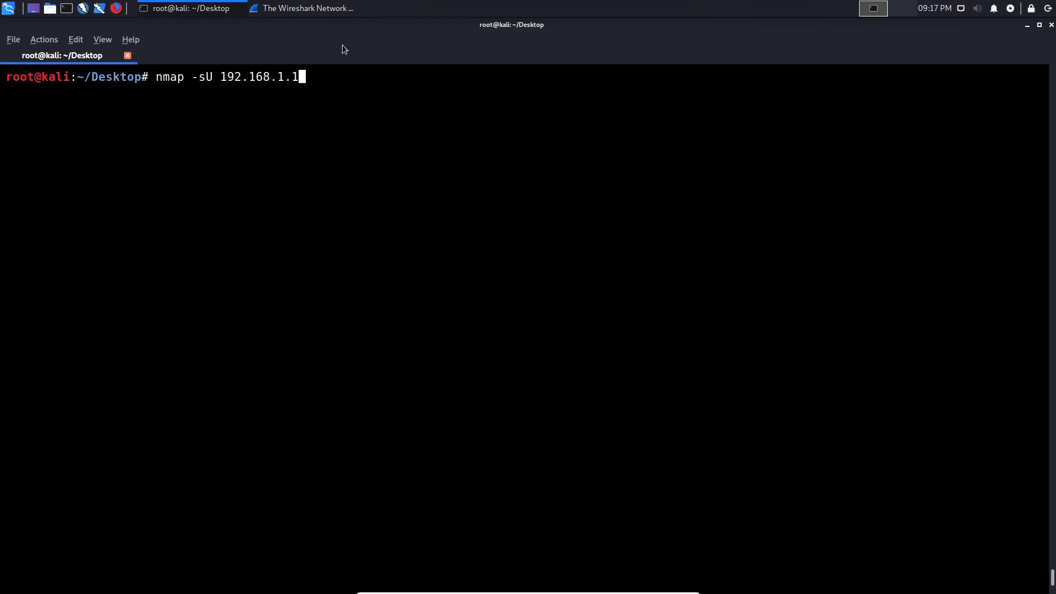
mouse_move(323, 79)
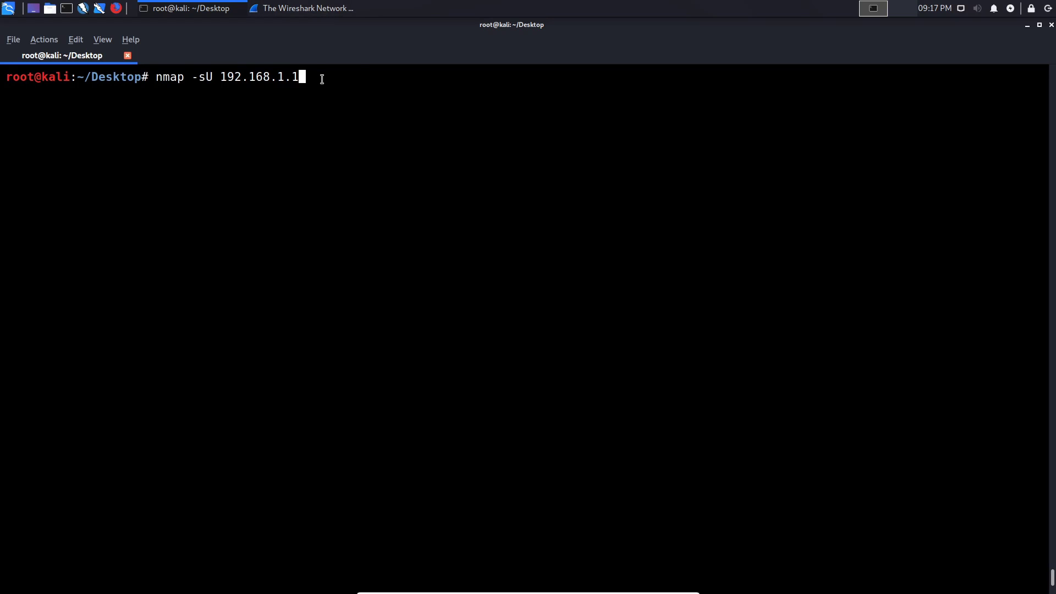
- Capture on eth0 while the UDP scan runs in the terminal, checking both until nmap finishes
click(300, 7)
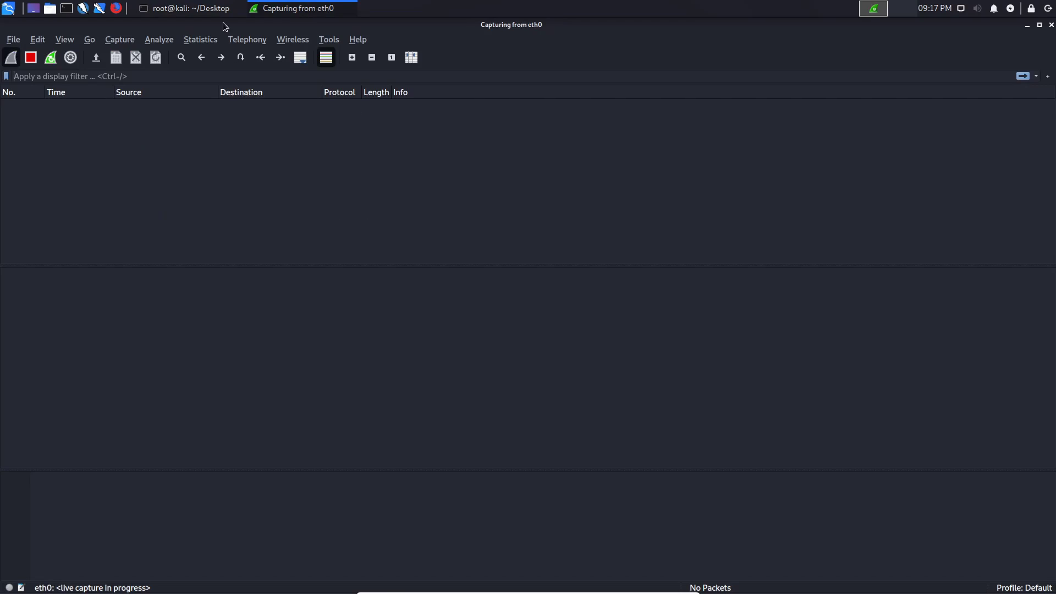
click(187, 8)
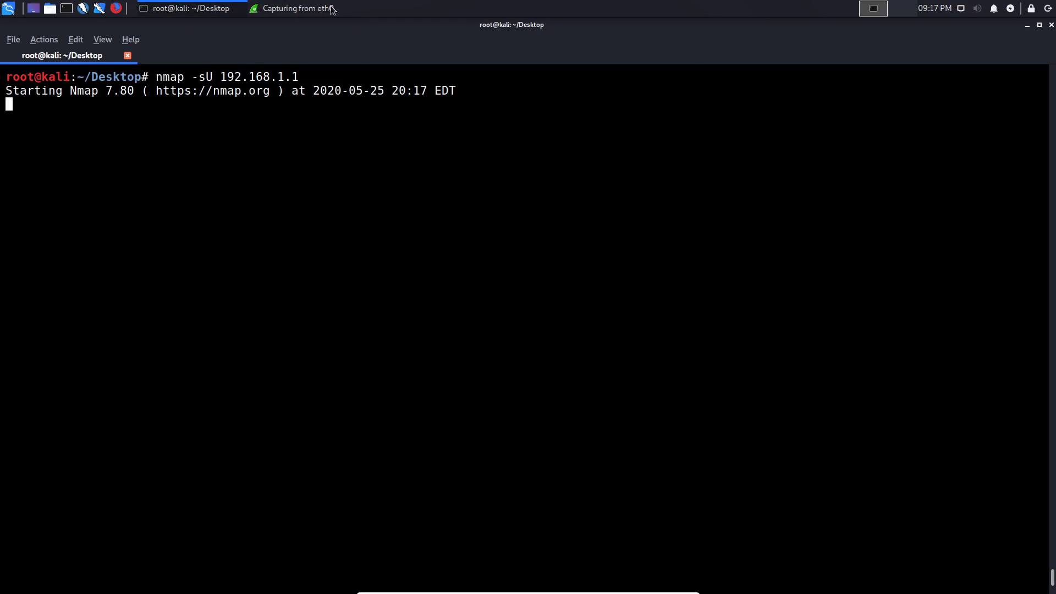
click(289, 7)
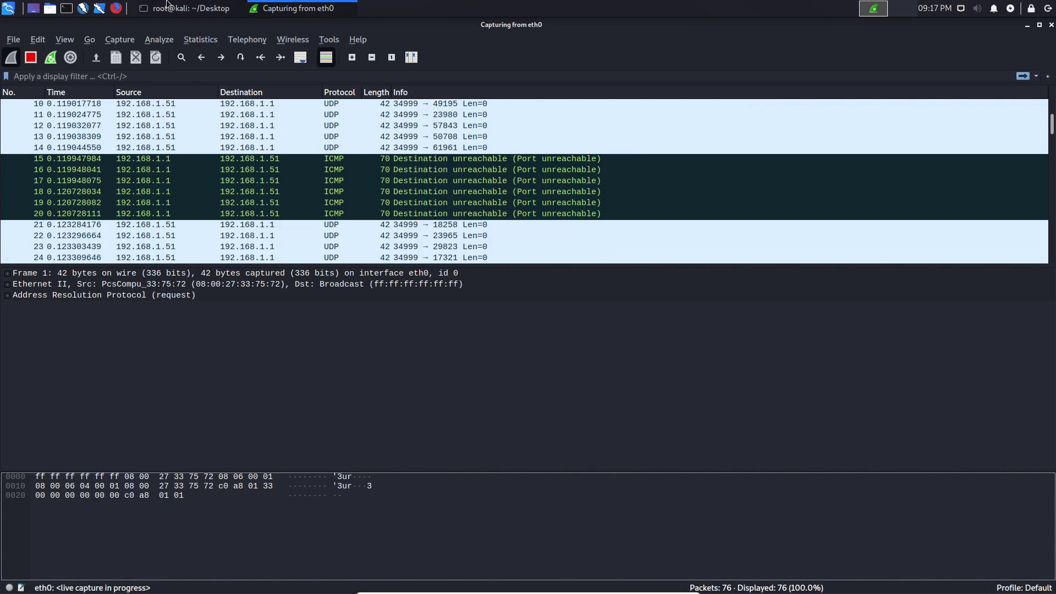
click(187, 7)
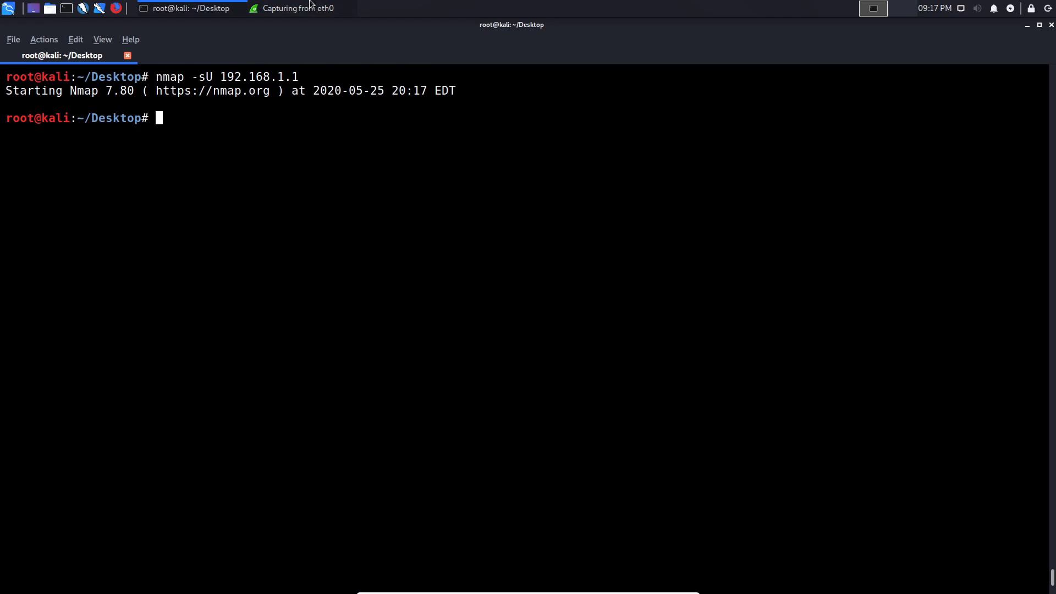
click(293, 7)
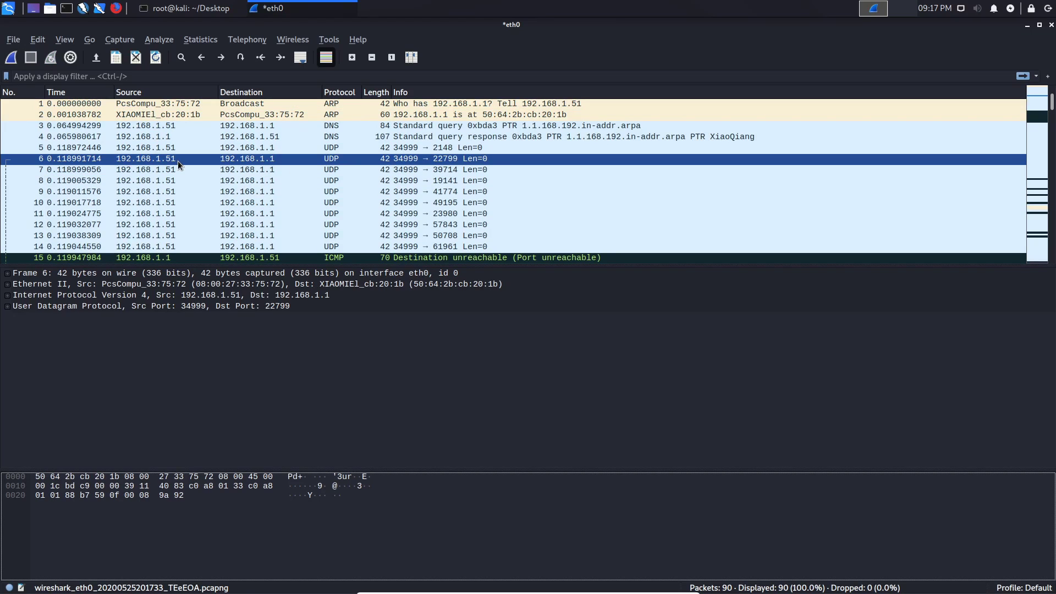
mouse_move(114, 164)
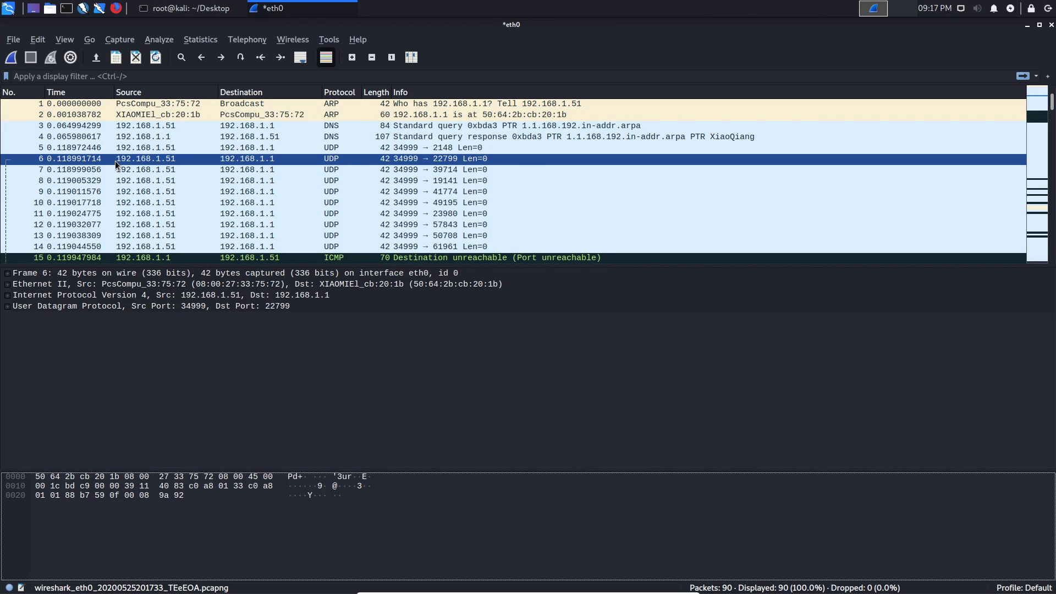
- Inspect UDP probes to 192.168.1.1 and an ICMP Port unreachable reply among frames 15–20
click(146, 147)
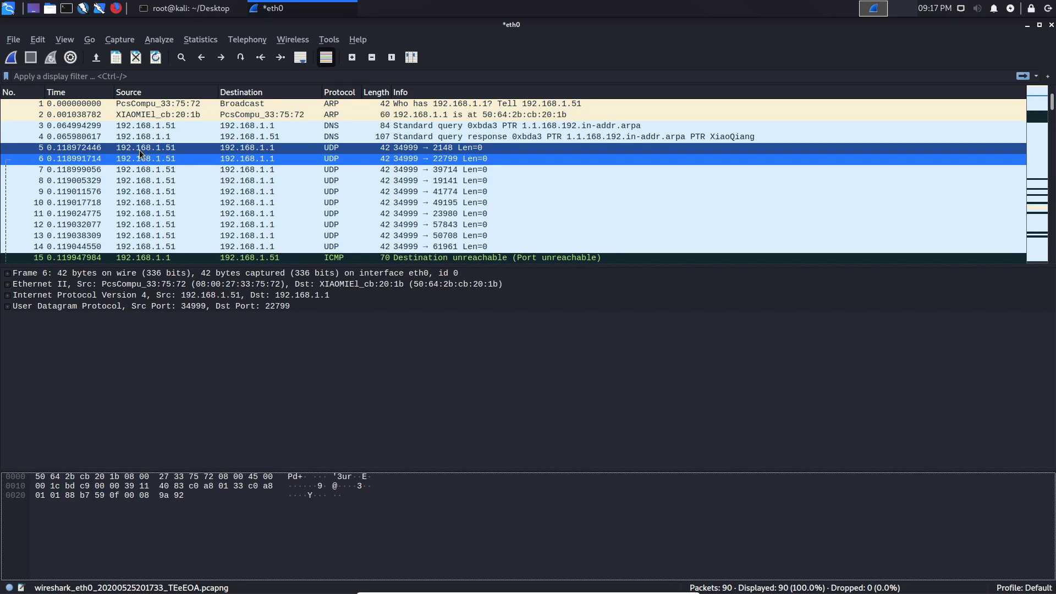
click(247, 158)
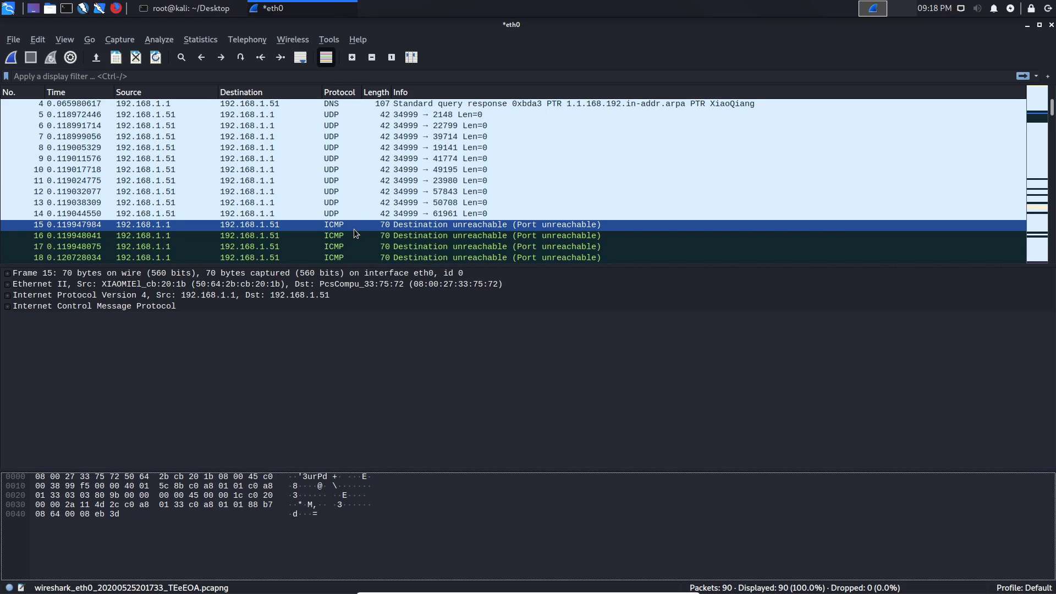
scroll(down, 3)
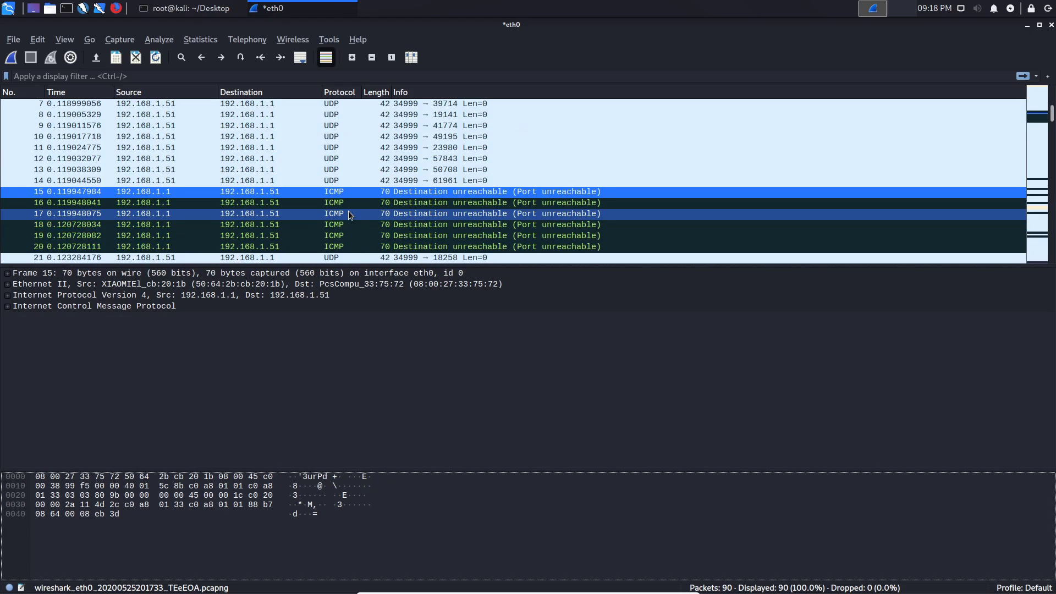
scroll(down, 3)
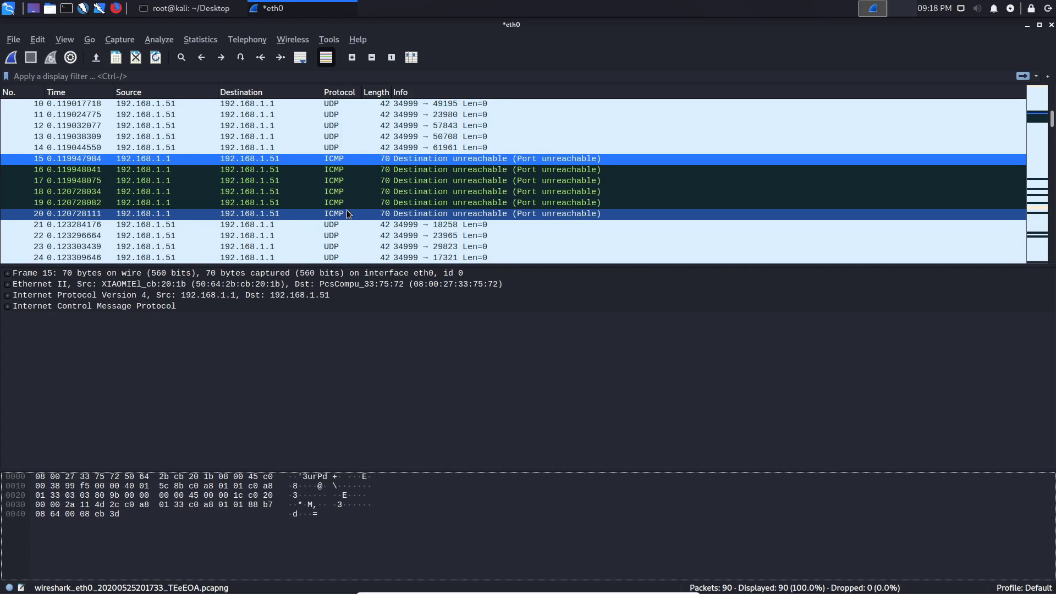
click(364, 191)
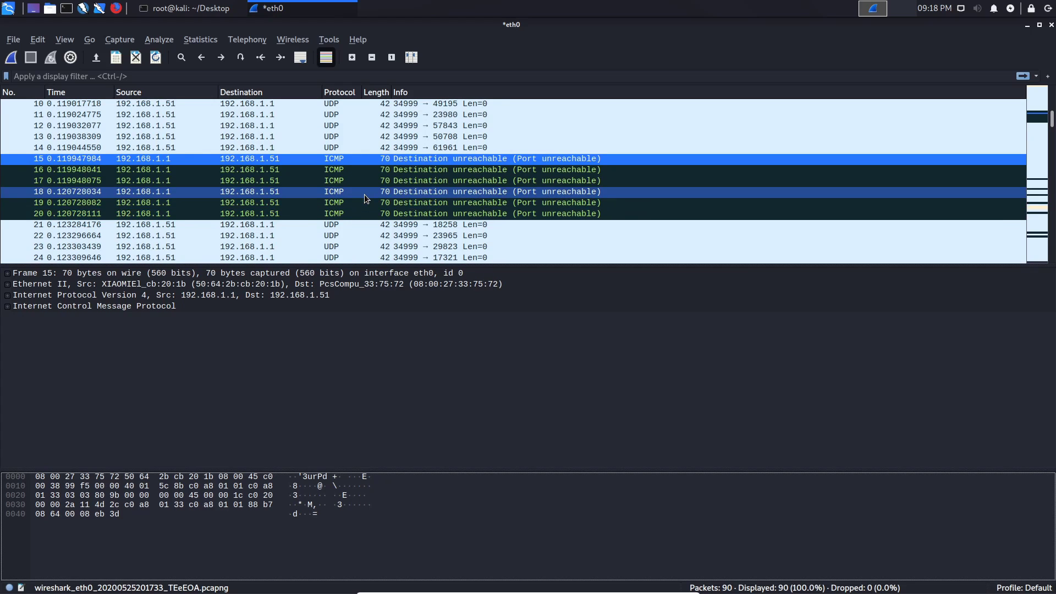